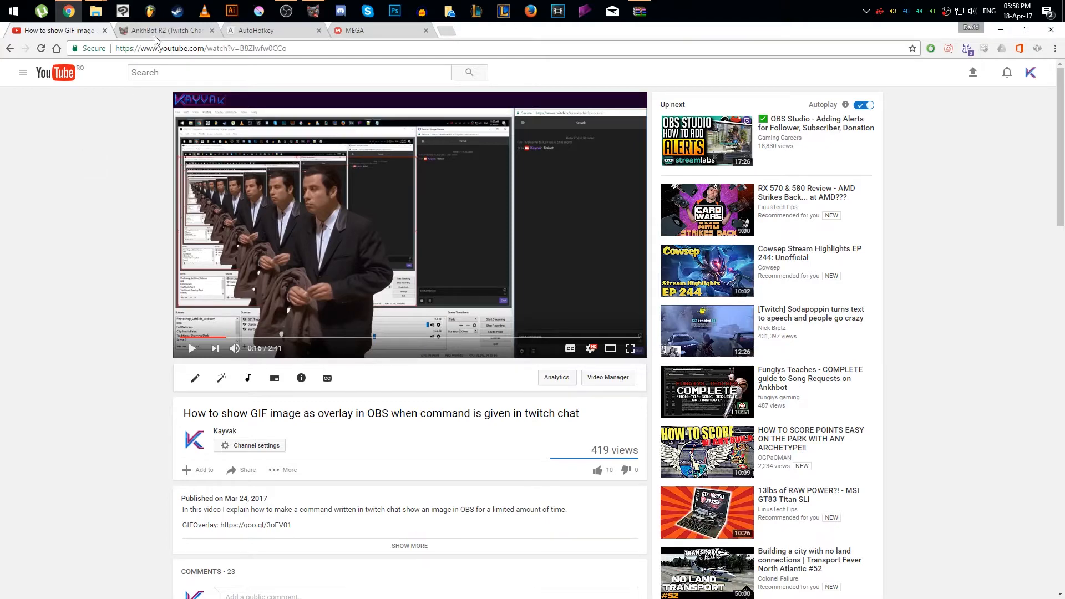
Step: Visit the AutoHotkey site and the MEGA download page, then reveal the desktop windows
click(257, 30)
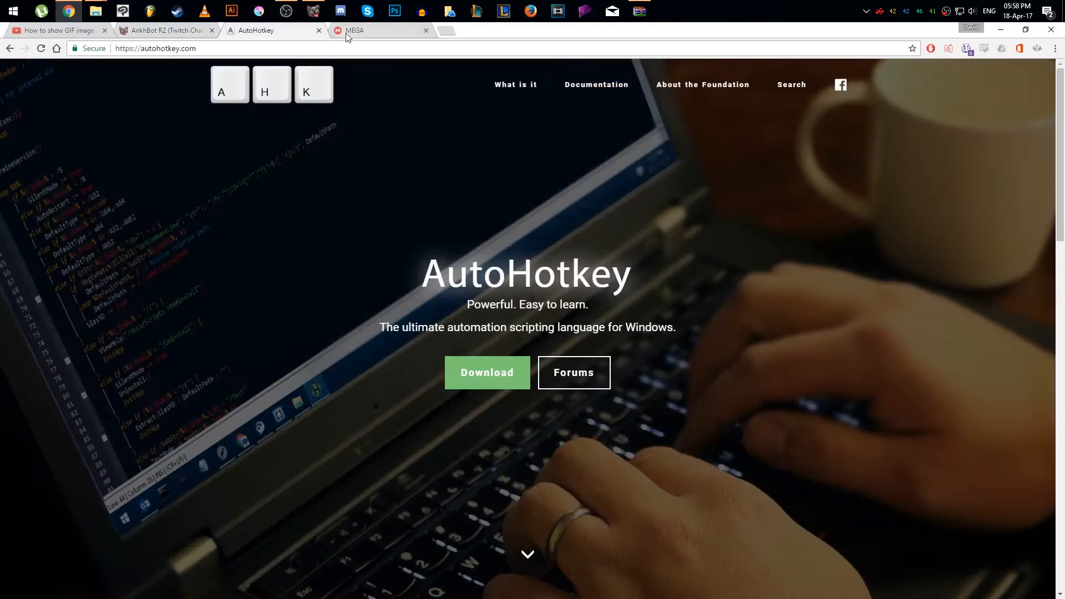
click(378, 30)
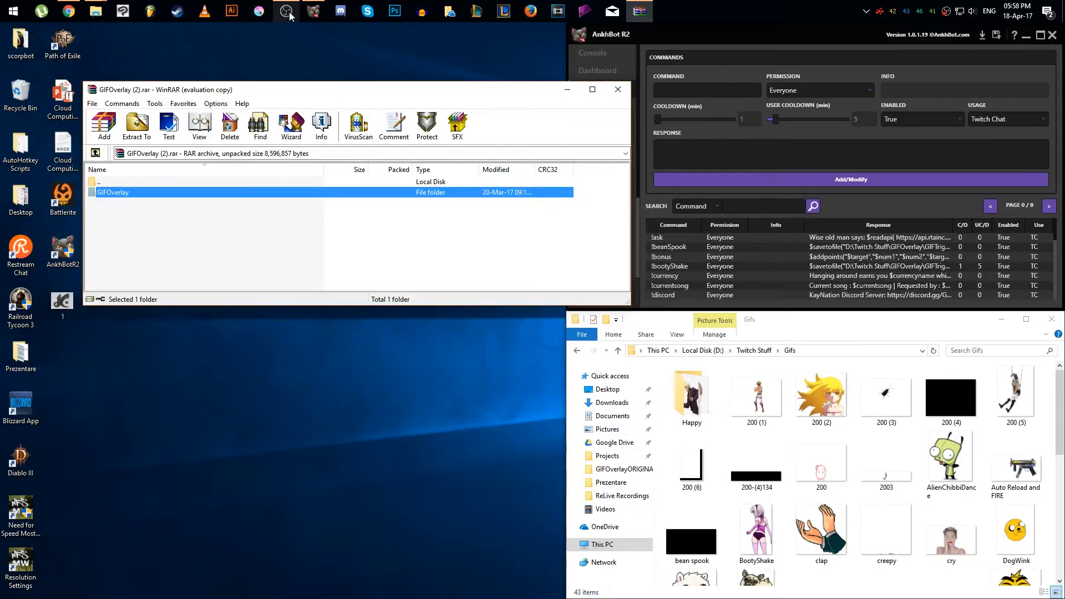
Step: Extract GIFOverlay into D:\GIF Tutorial and browse to its GIFTrigger text file
click(287, 11)
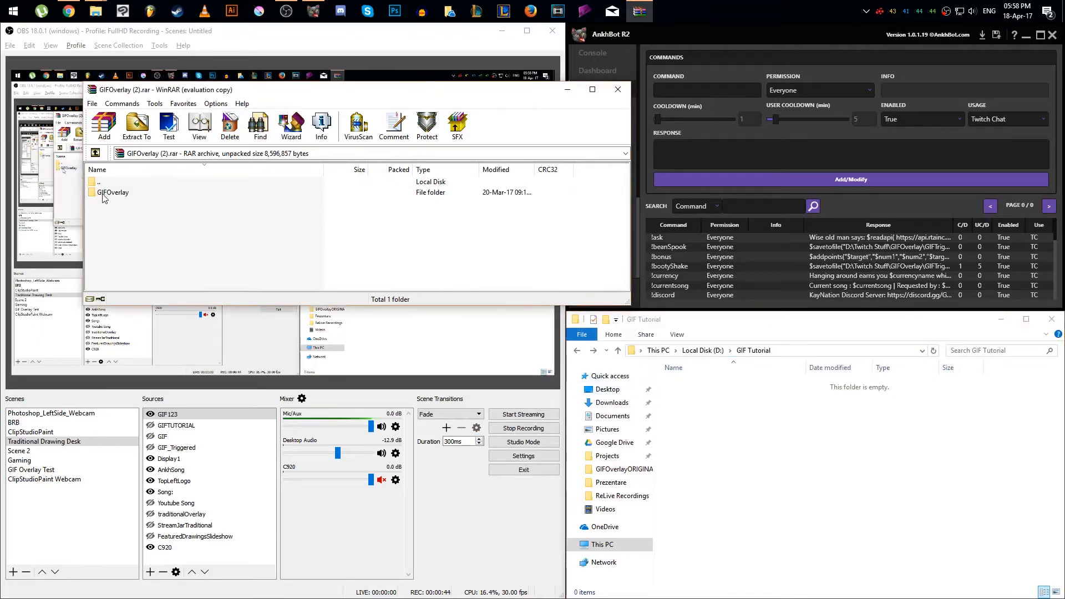
click(113, 192)
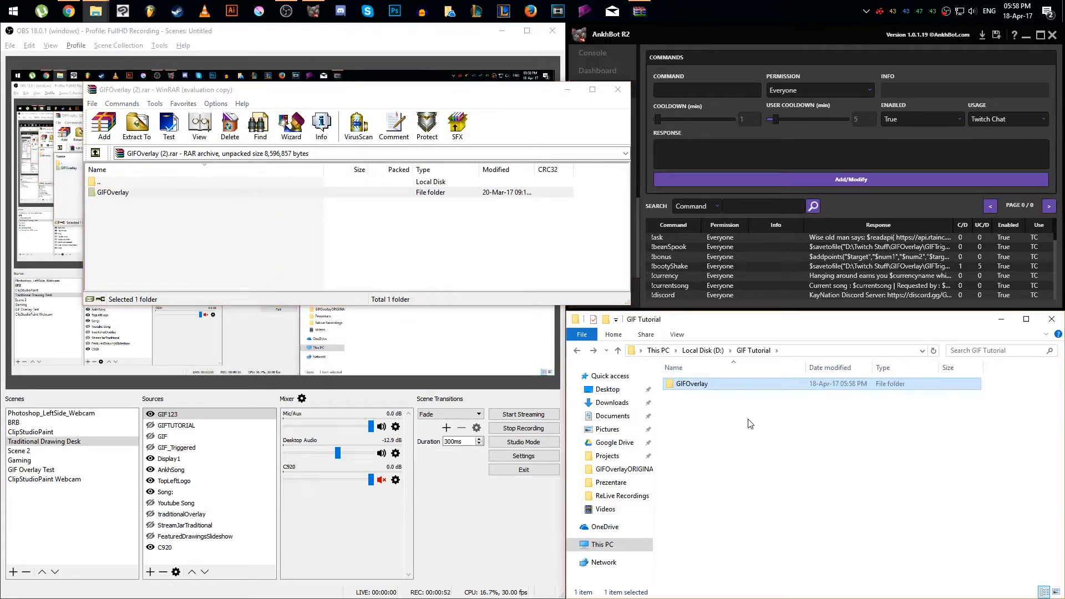
double_click(691, 384)
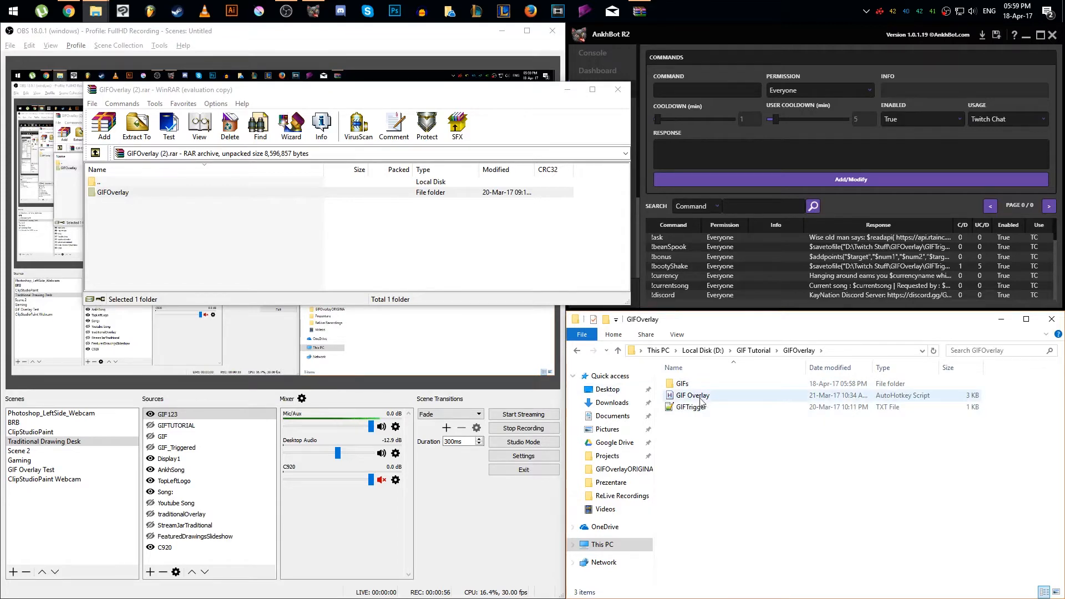
click(691, 407)
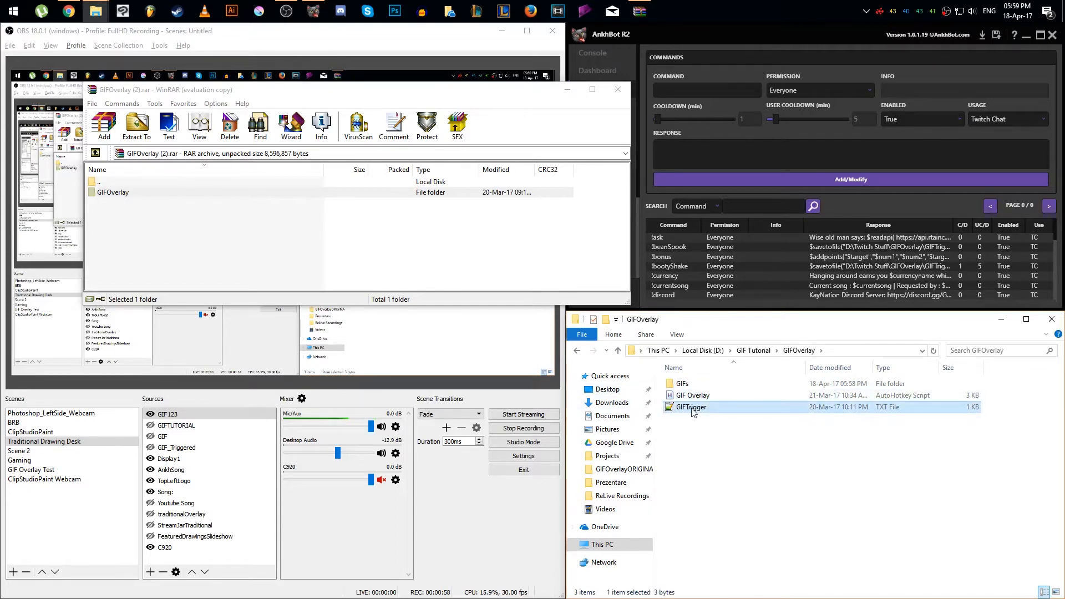
mouse_move(690, 407)
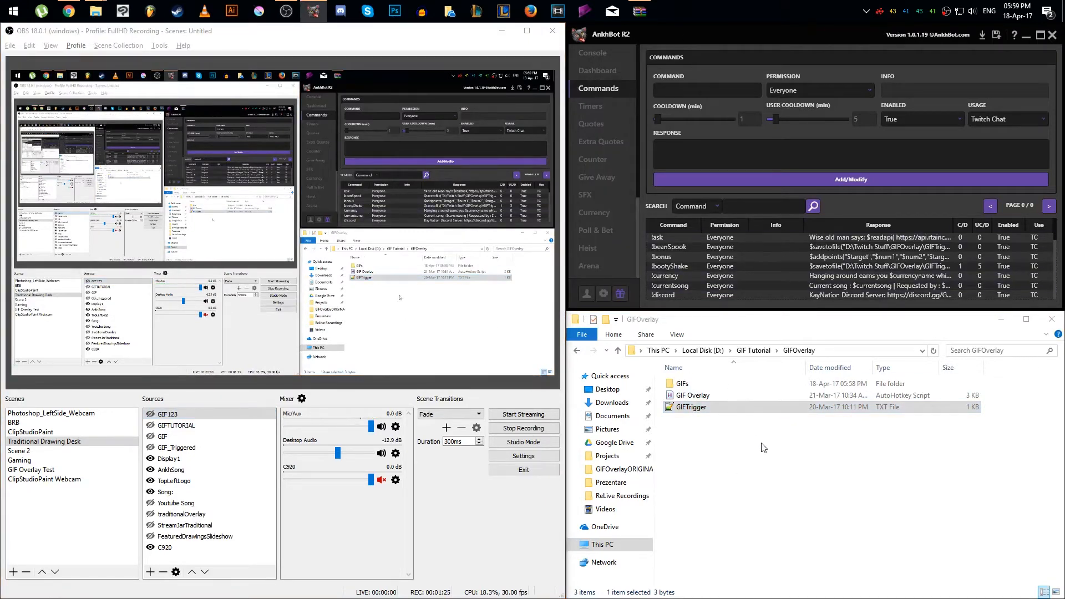
Step: Edit GIF Overlay.ahk with Notepad++ and scroll through its file paths to the end and back
right_click(691, 395)
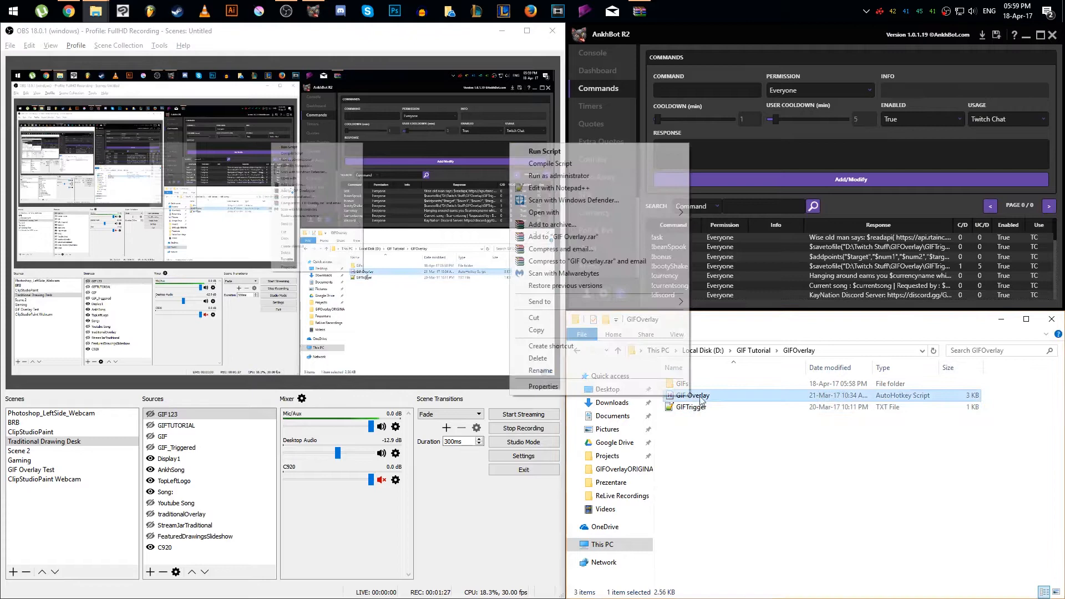
click(559, 188)
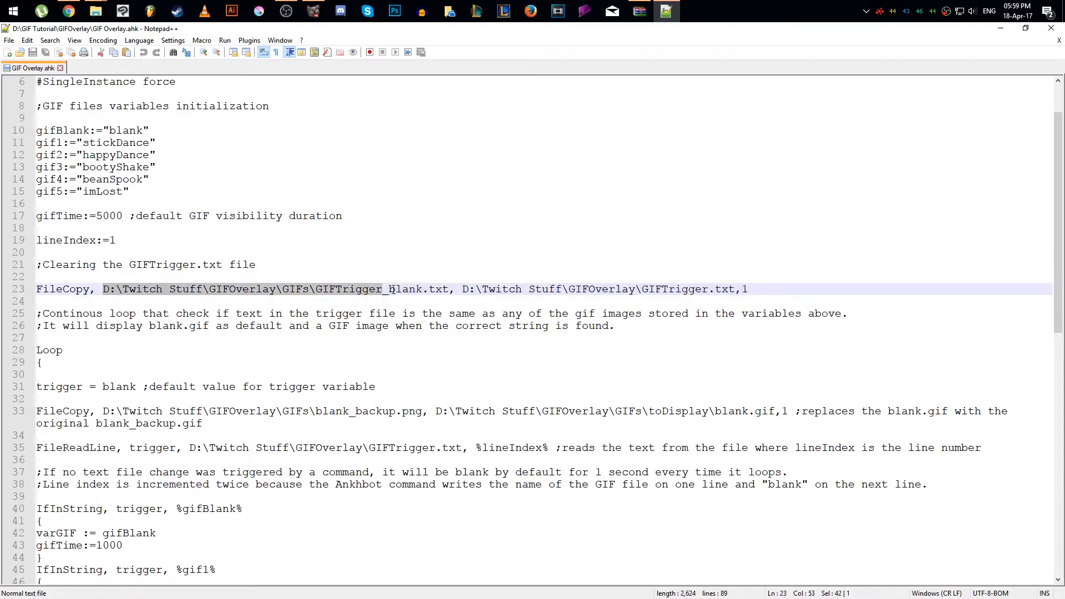
click(465, 301)
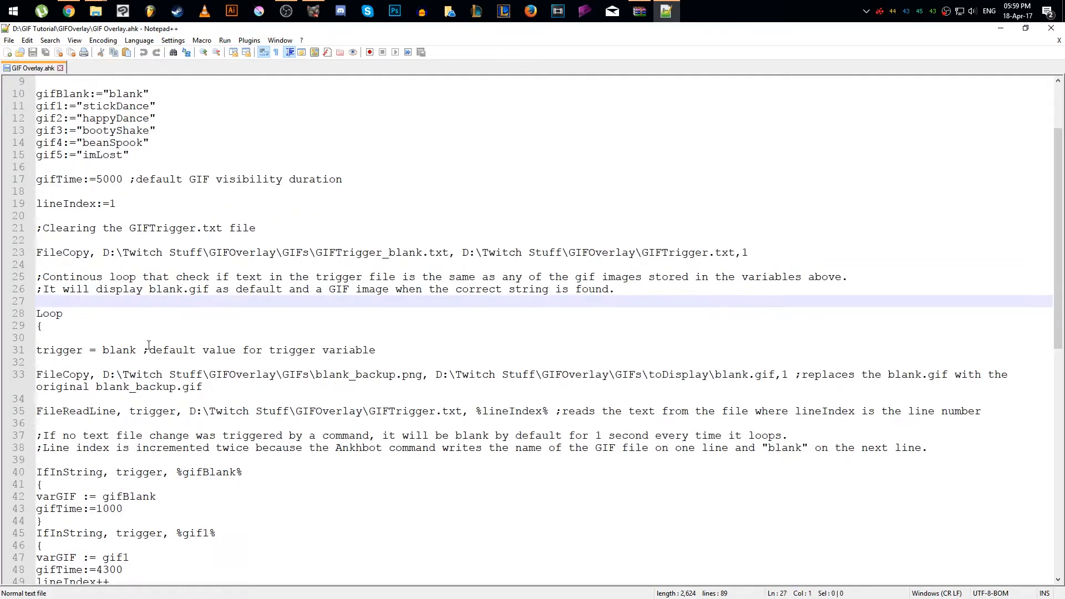
mouse_move(177, 373)
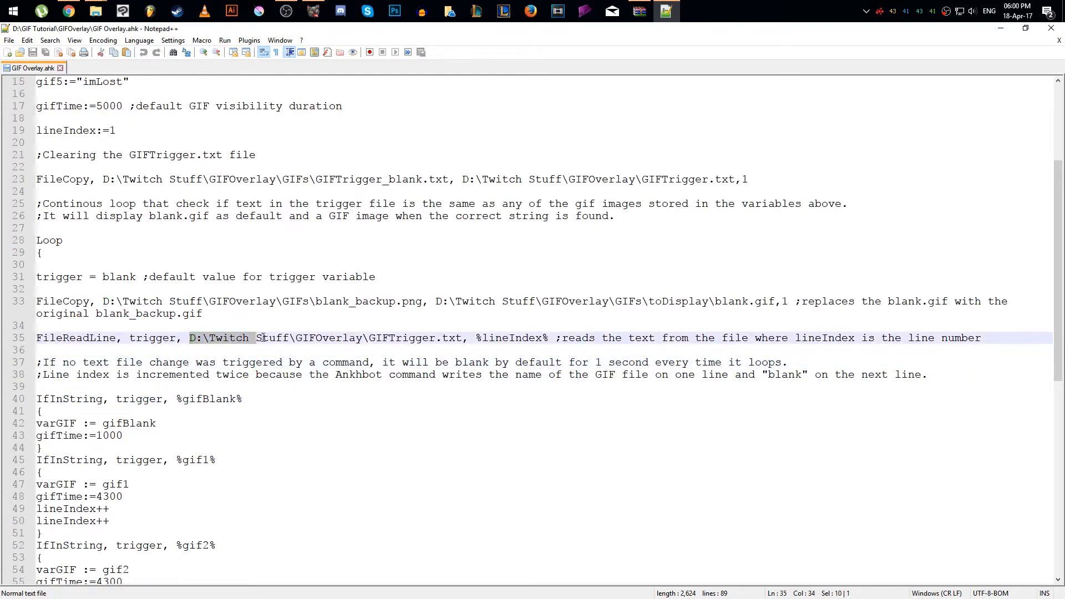
scroll(down, 3)
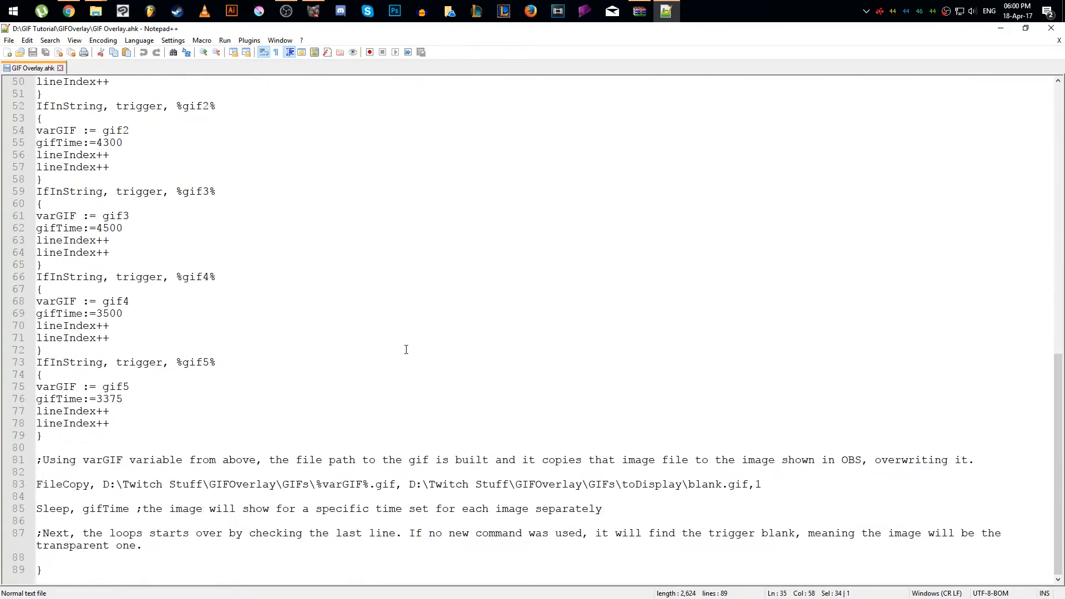
mouse_move(159, 477)
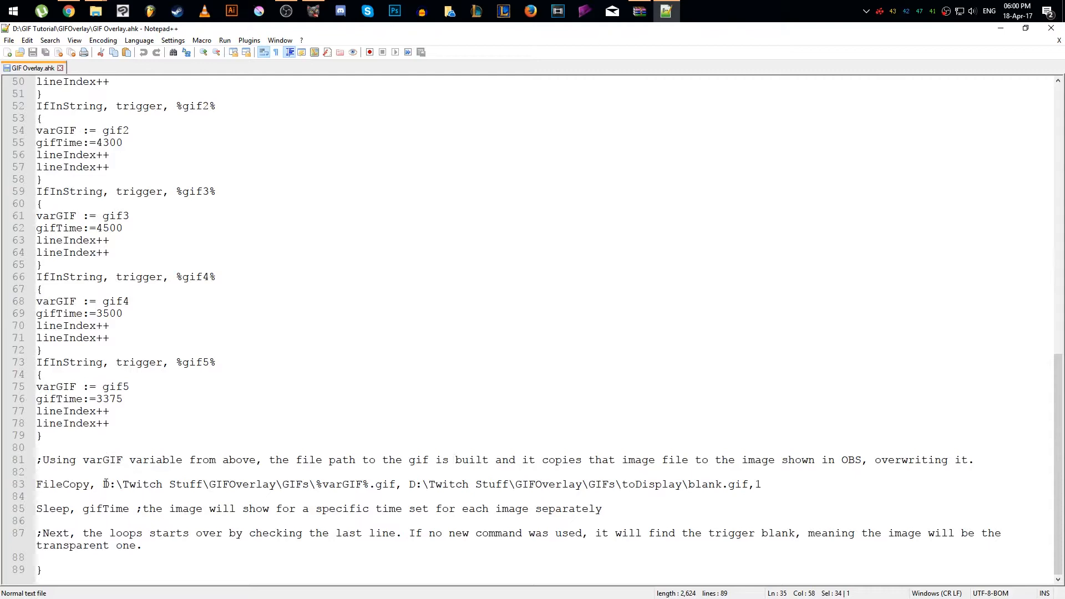
mouse_move(7, 487)
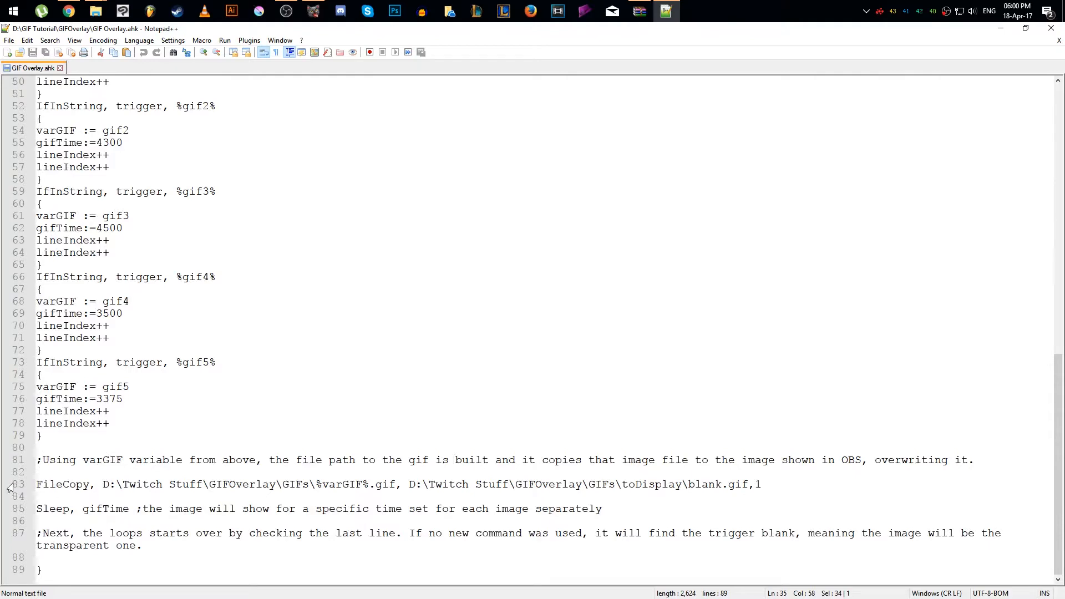
scroll(up, 3)
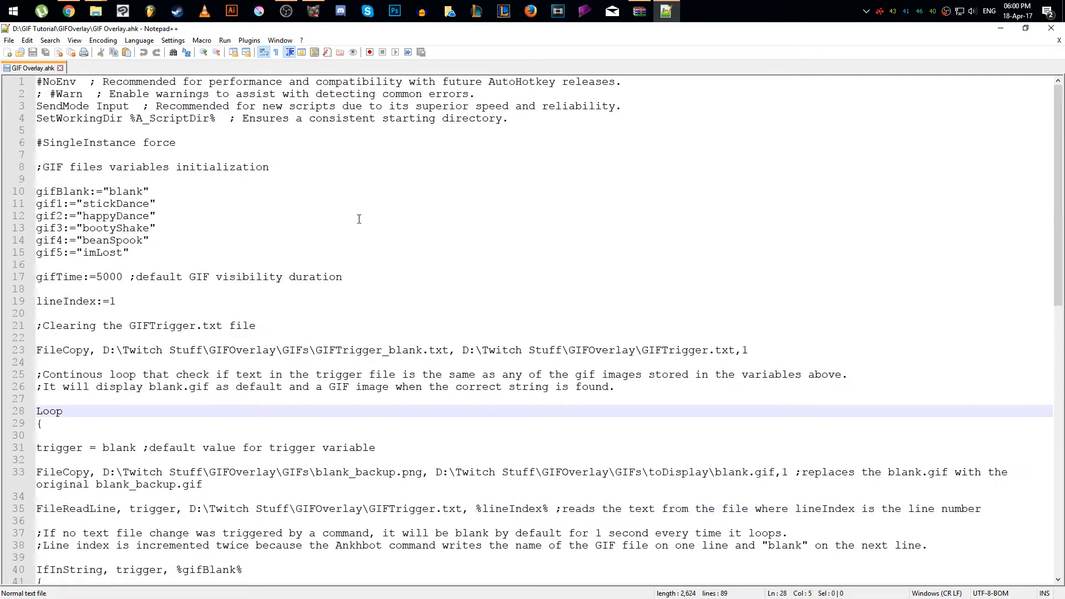
Step: Replace all D:\Twitch Stuff\GIFOverlay paths with D:\GIF Tutorial\GIFOverlay via Ctrl+H
key(ctrl+h)
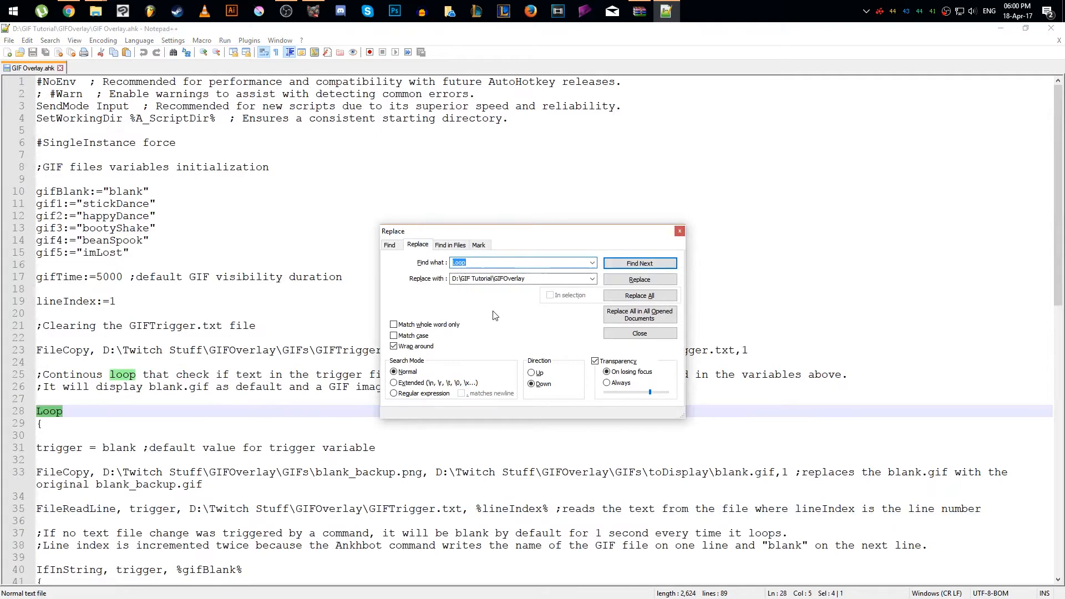
text(D:\Twitch S)
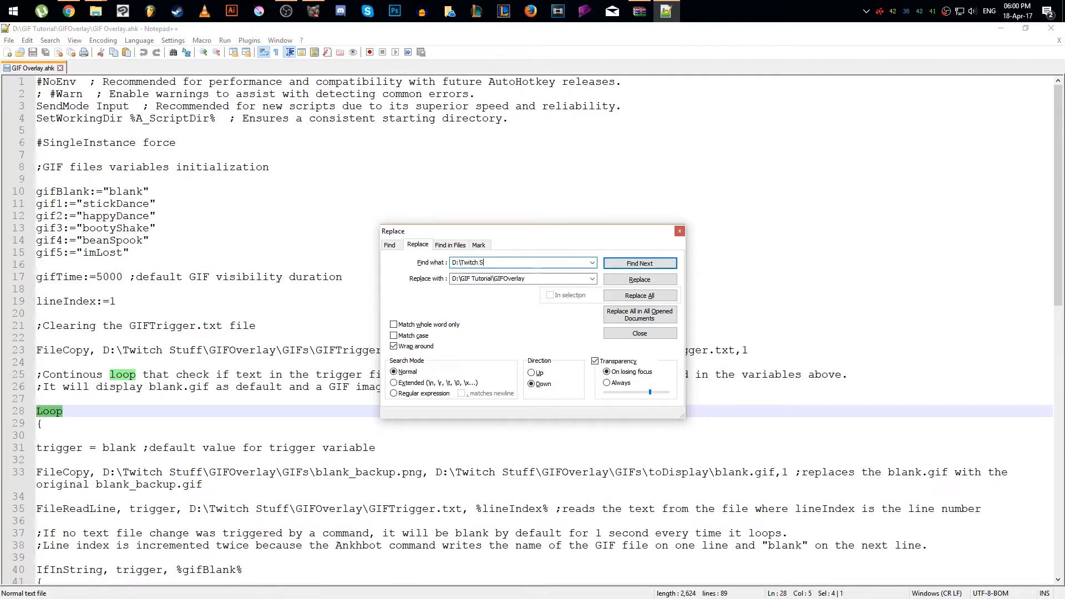
text(tuff)
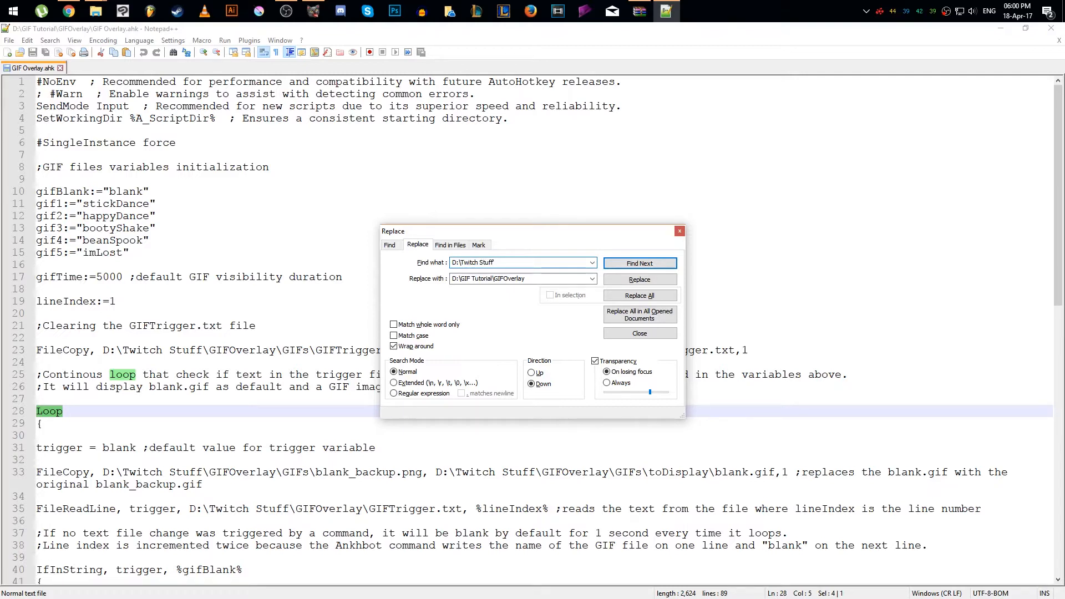
text(\GIFOverlay)
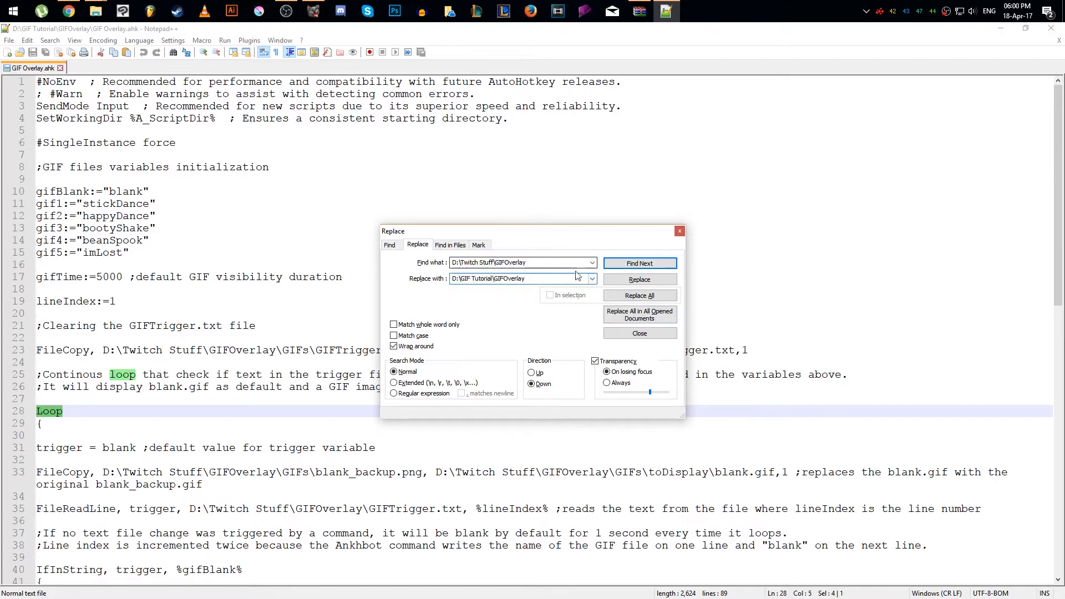
click(639, 295)
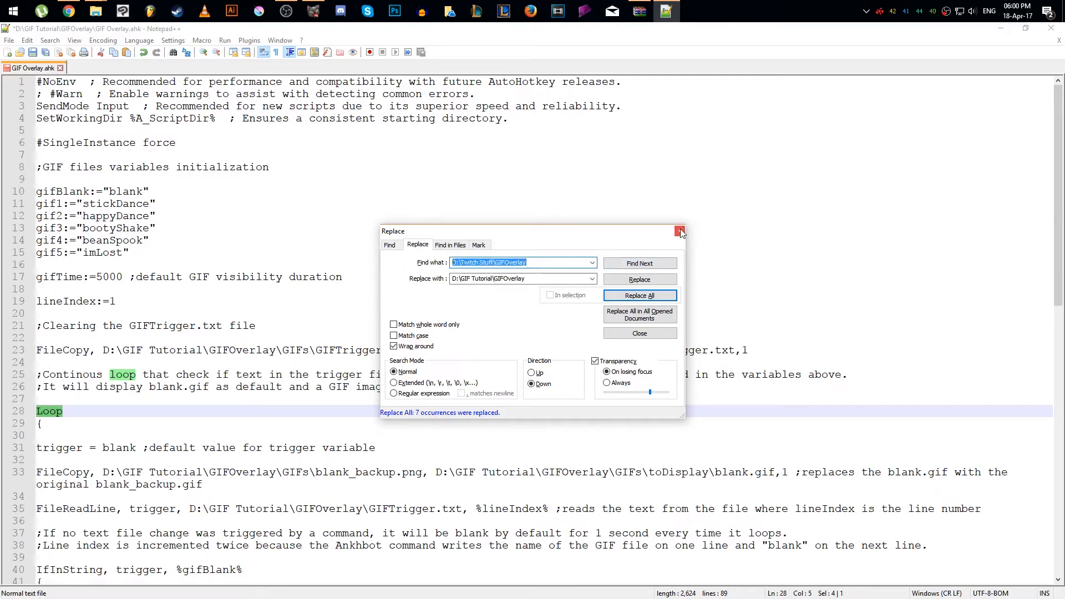
click(679, 230)
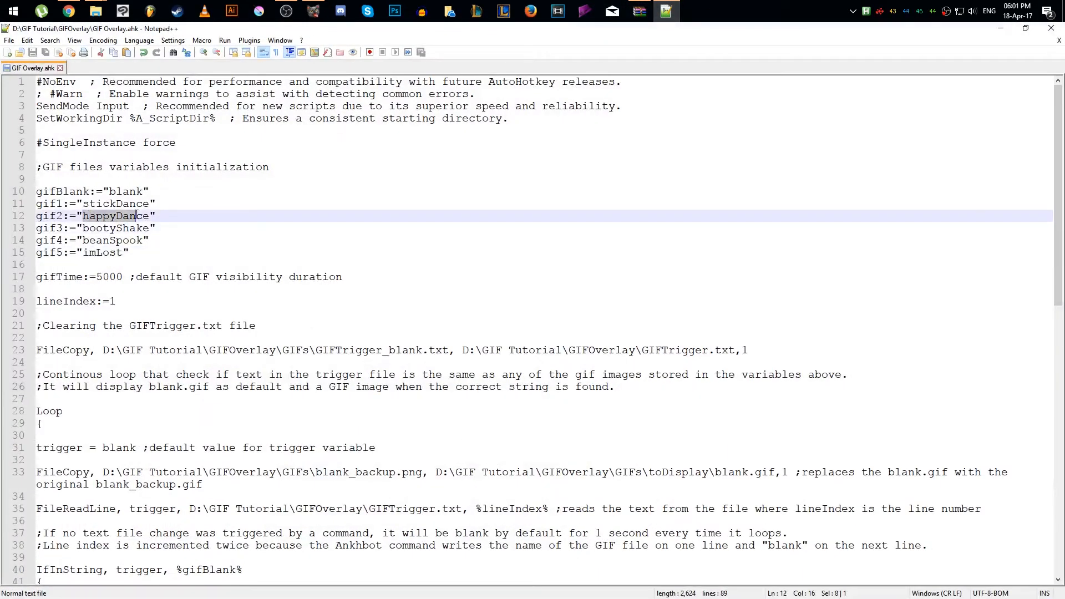
Step: Point the !happyDance response at the GIF Tutorial trigger file and put Notepad++ away
scroll(down, 3)
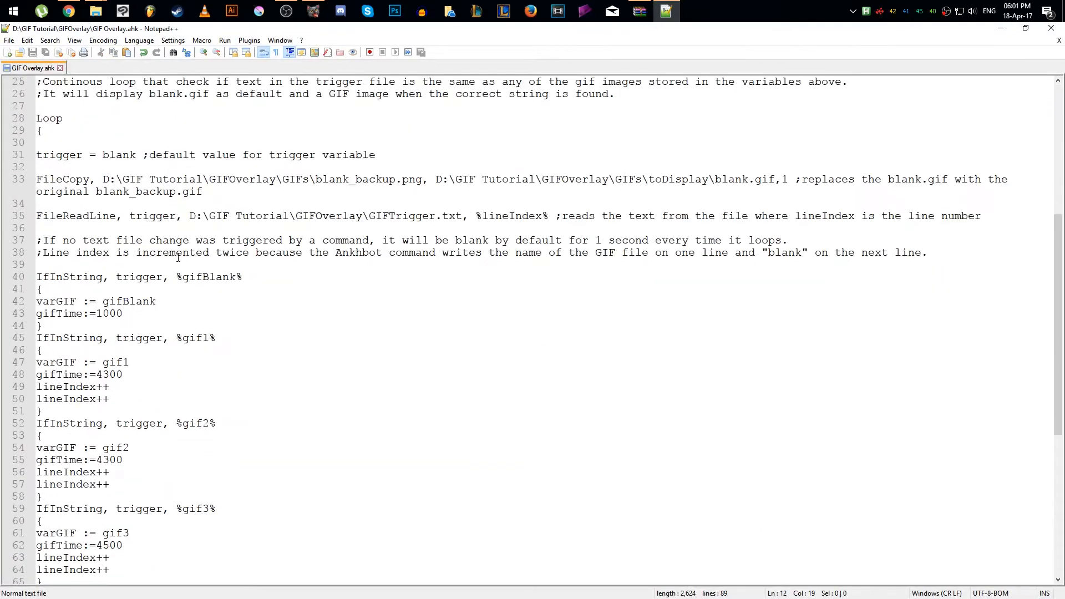
scroll(down, 3)
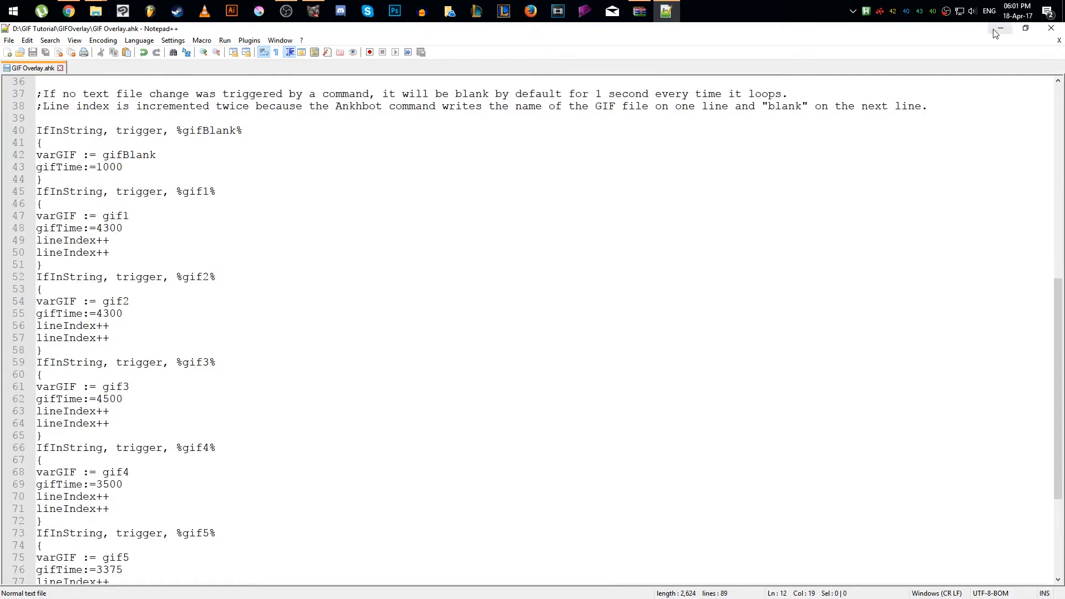
click(994, 29)
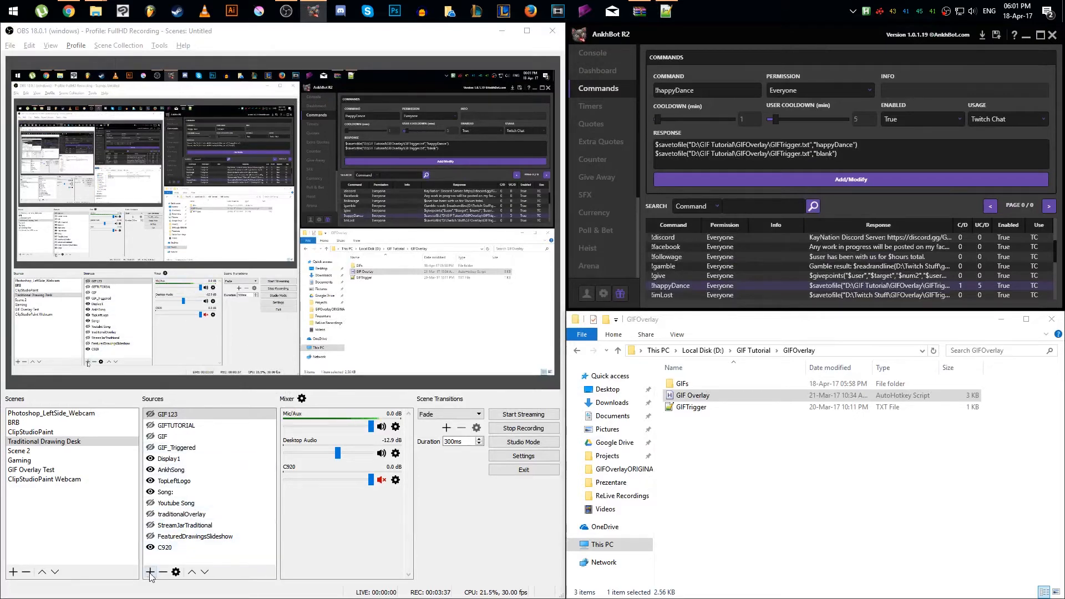
Step: Create the GIFEXAMPLE image source and browse into the GIF Tutorial GIFOverlay folder
click(150, 571)
text(GIFEX)
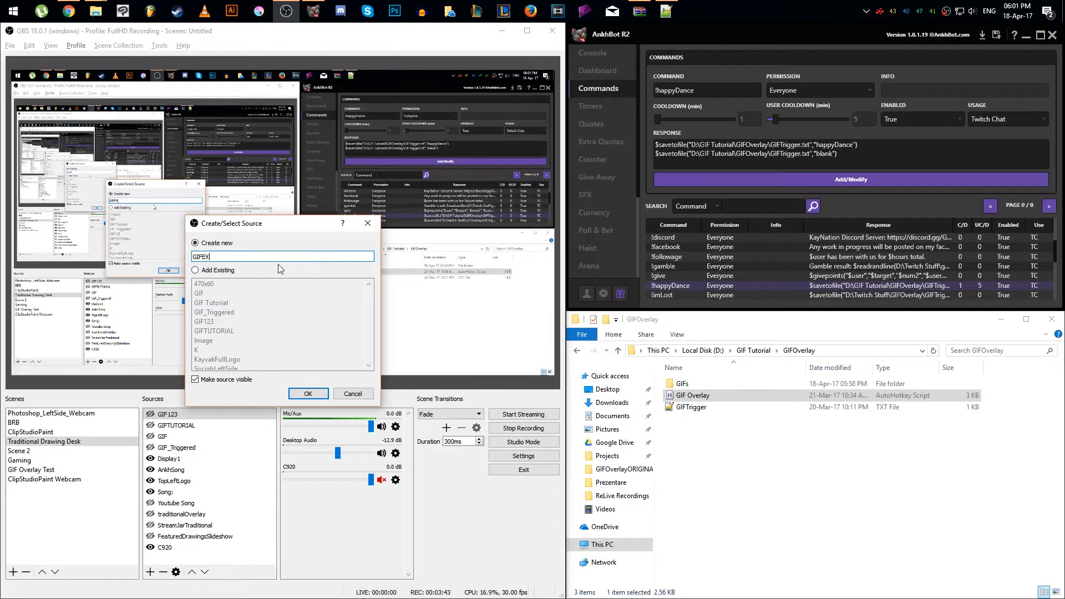
click(307, 392)
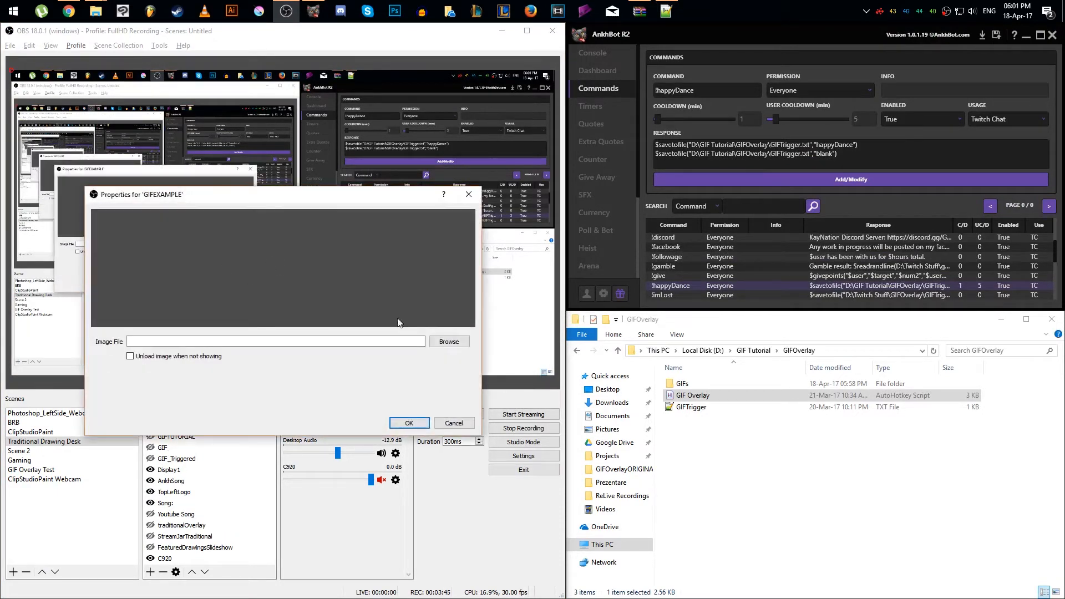
click(448, 340)
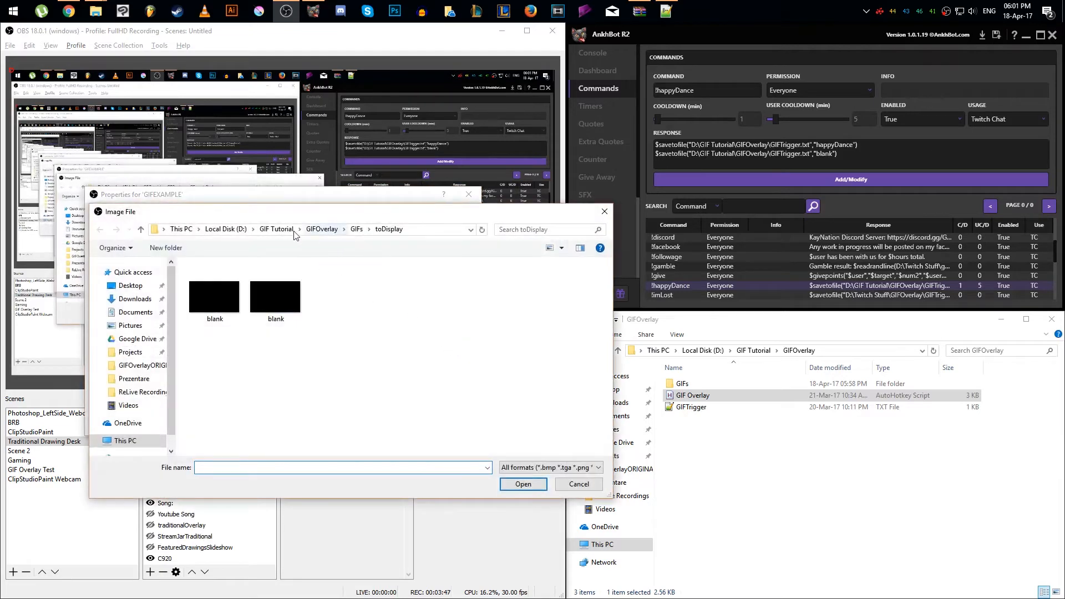
click(276, 229)
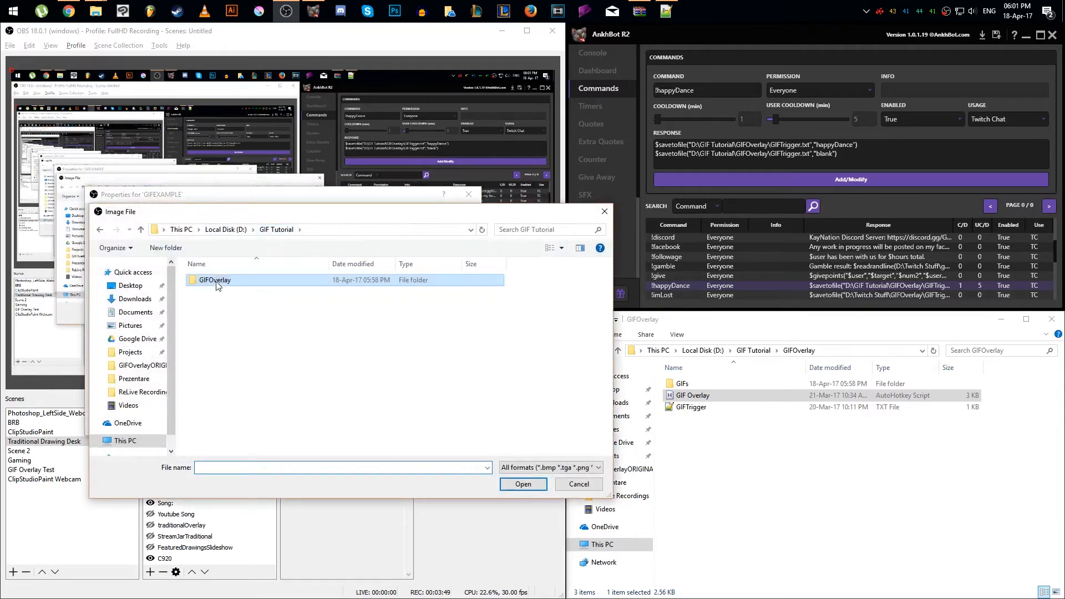
double_click(214, 279)
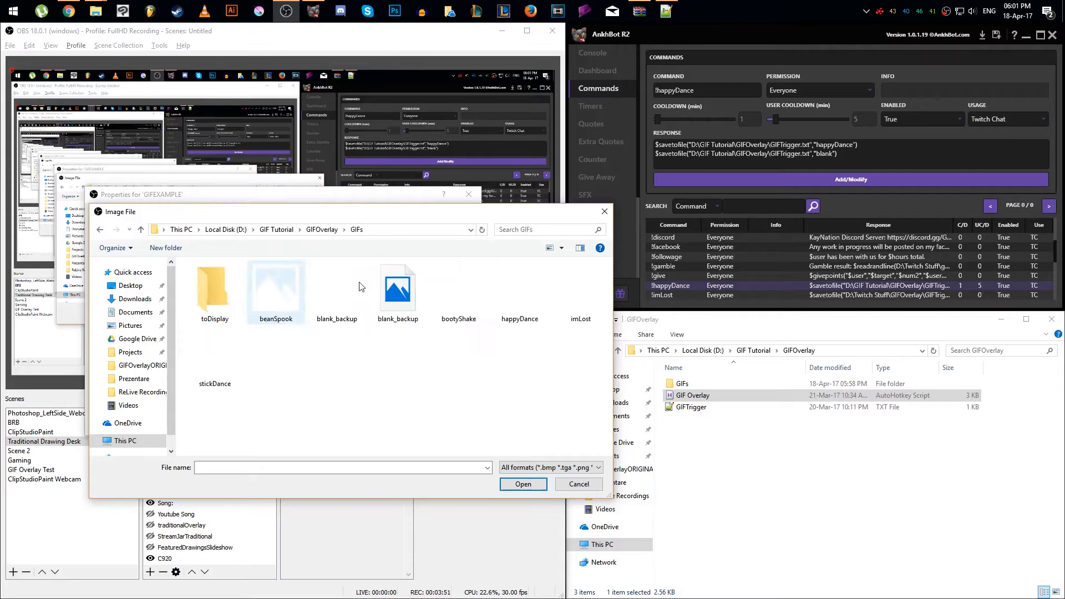
Step: Filter to GIF files, choose blank.gif and confirm it as the source image
click(550, 467)
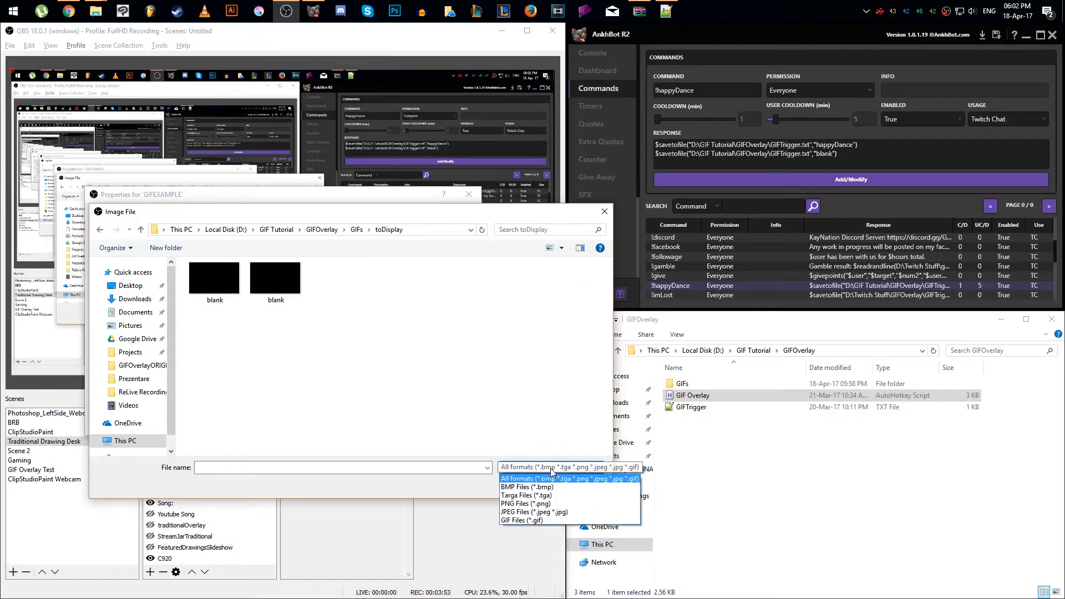
click(521, 520)
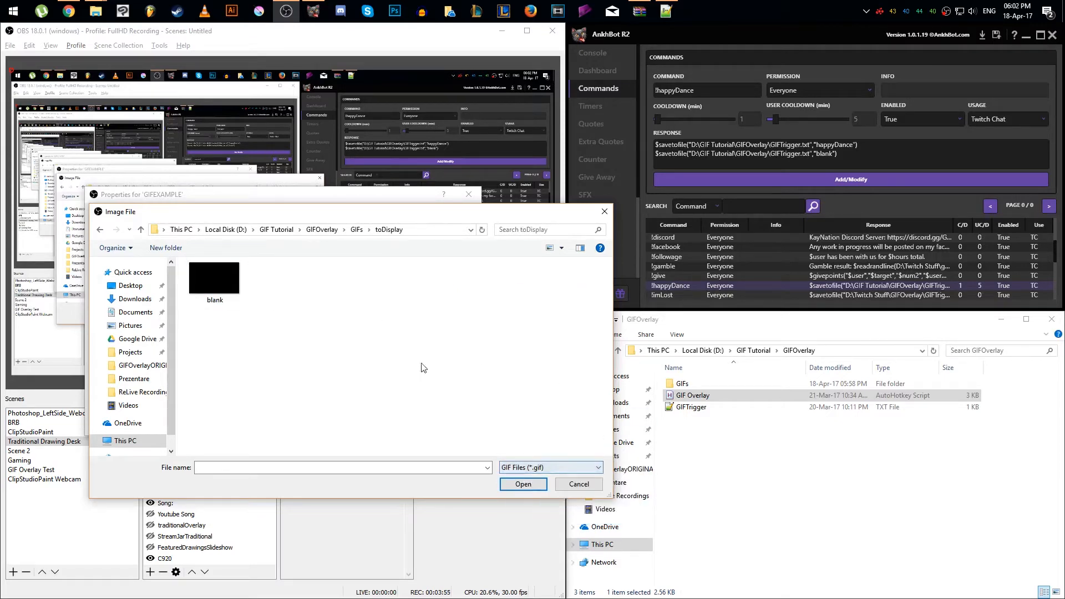
click(523, 484)
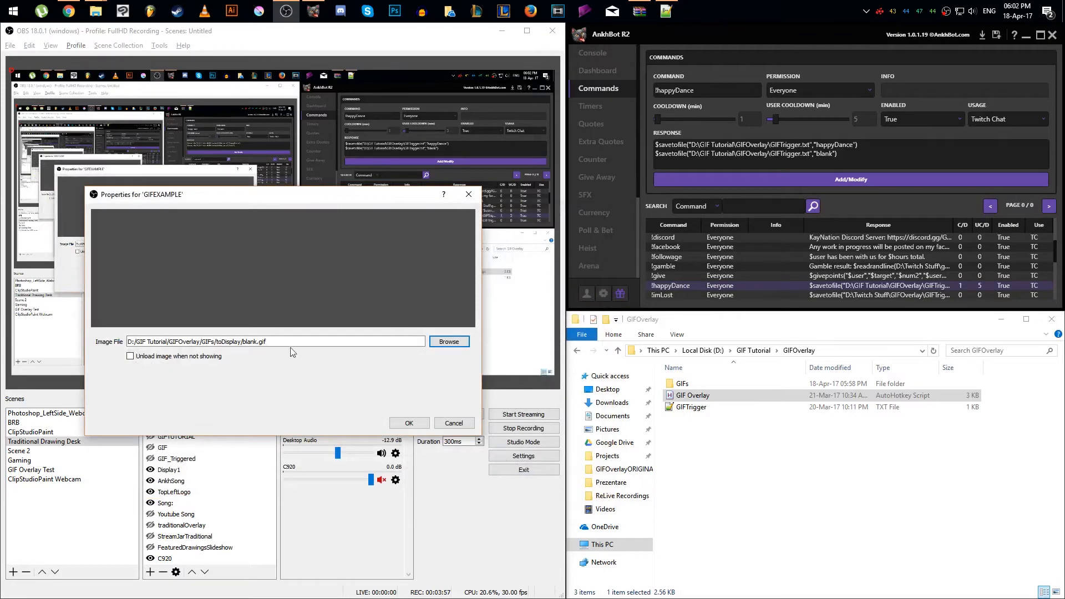
click(408, 423)
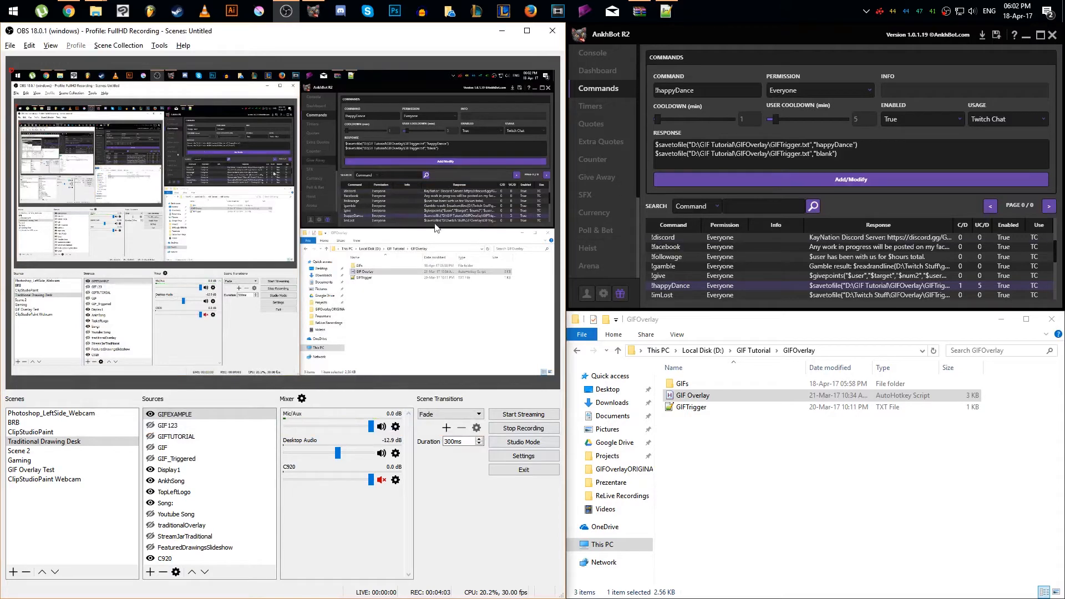
Step: Send !happydance from the streamer chat console to test the overlay trigger
click(595, 53)
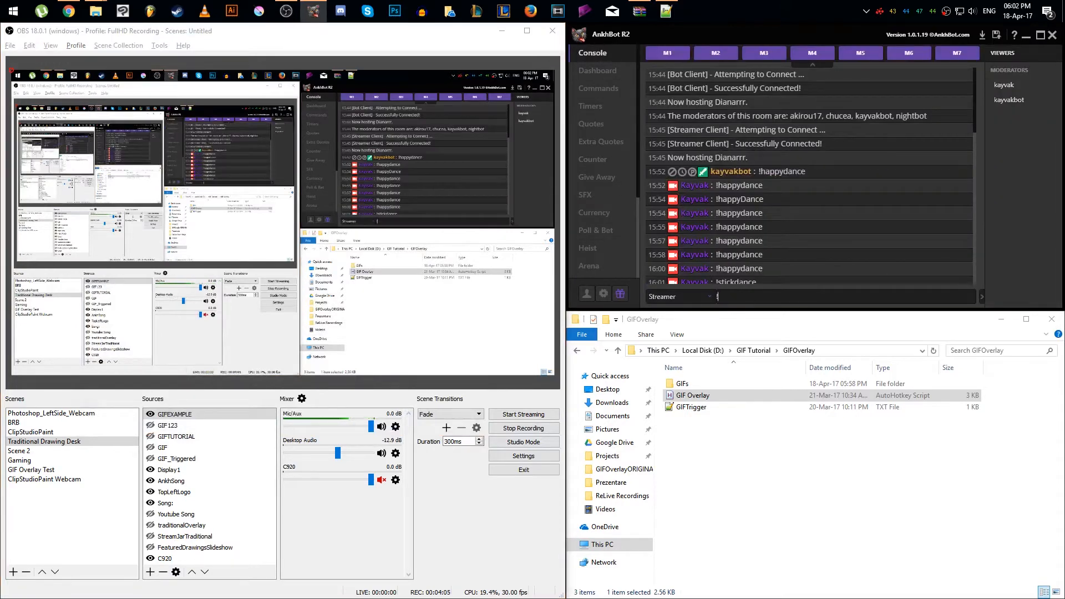
text(!happydance)
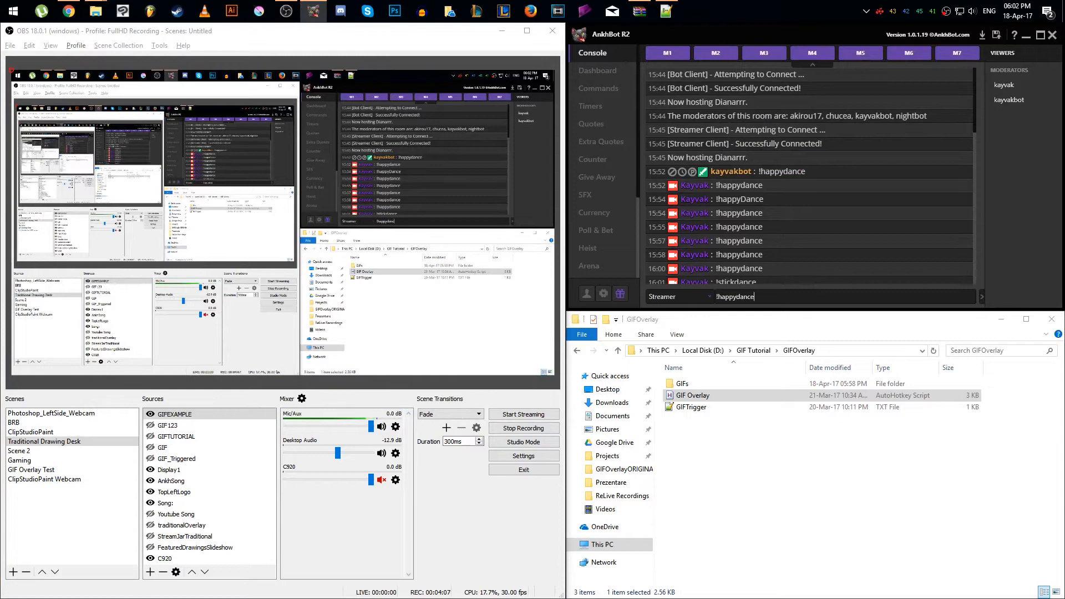
key(Return)
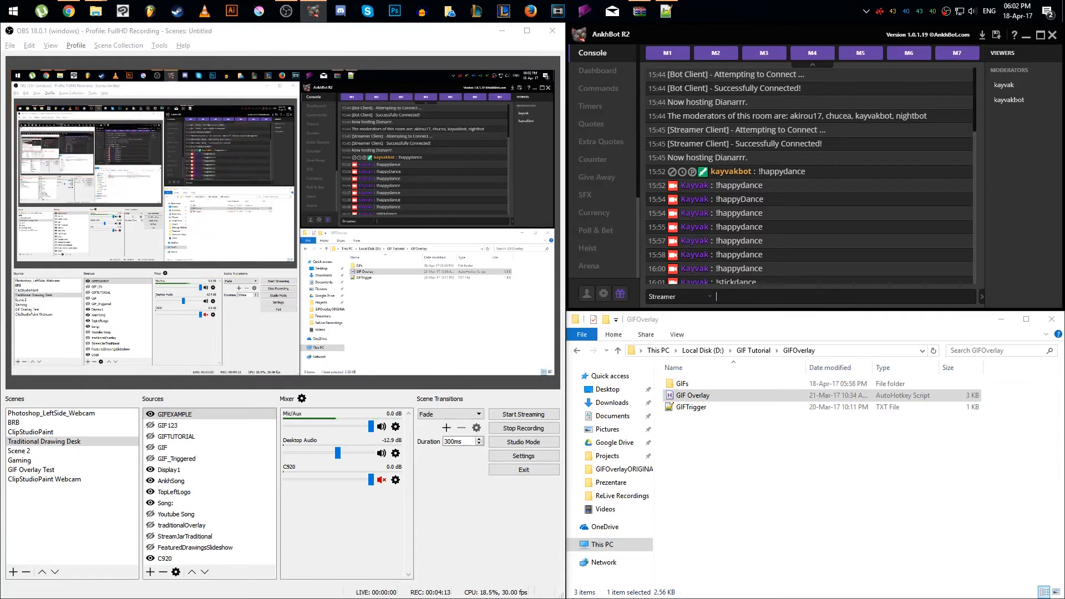
click(818, 462)
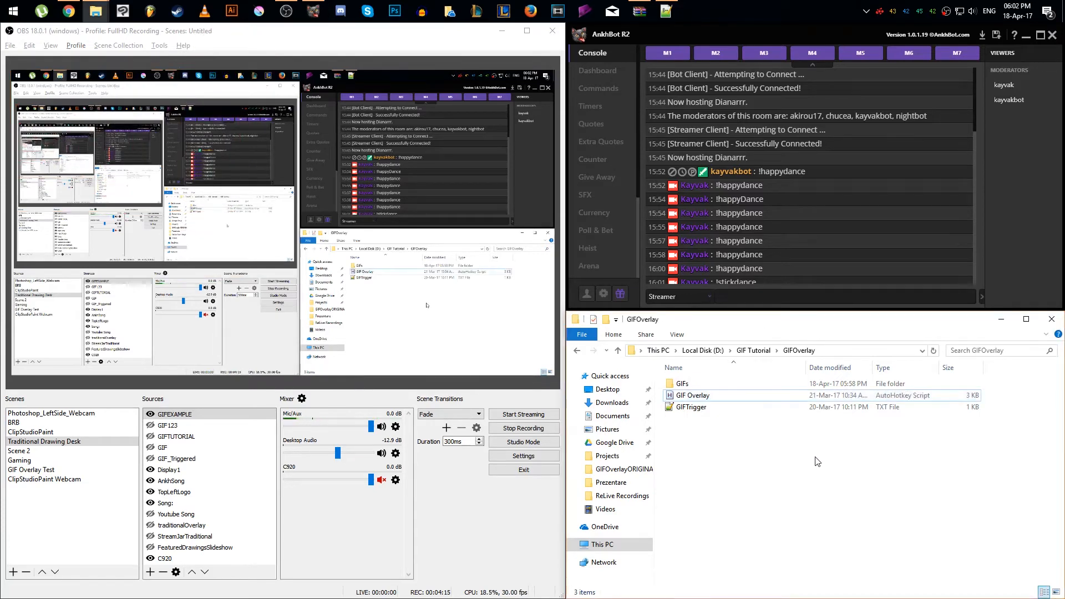
mouse_move(749, 440)
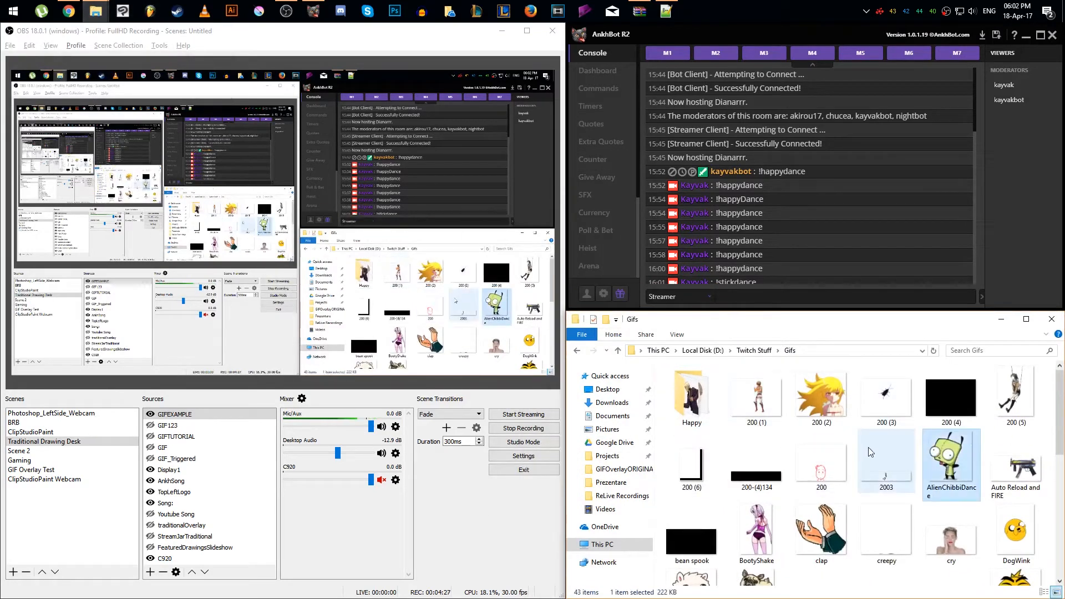
Step: Copy the WTF GIF into GIFOverlay\GIFs and rename it poneyWTF
scroll(down, 3)
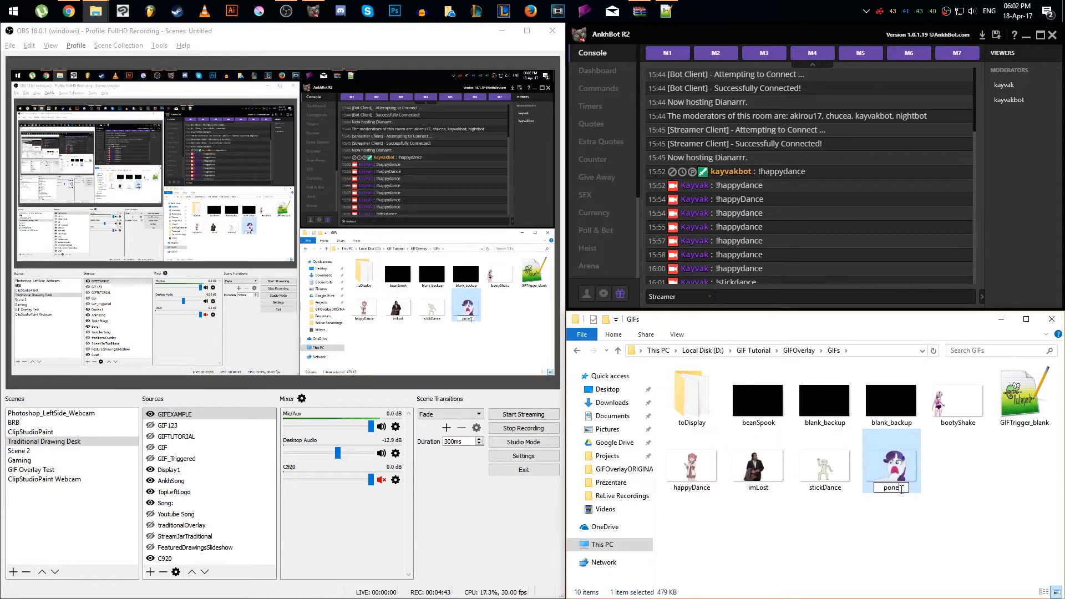
text(poneyWTF)
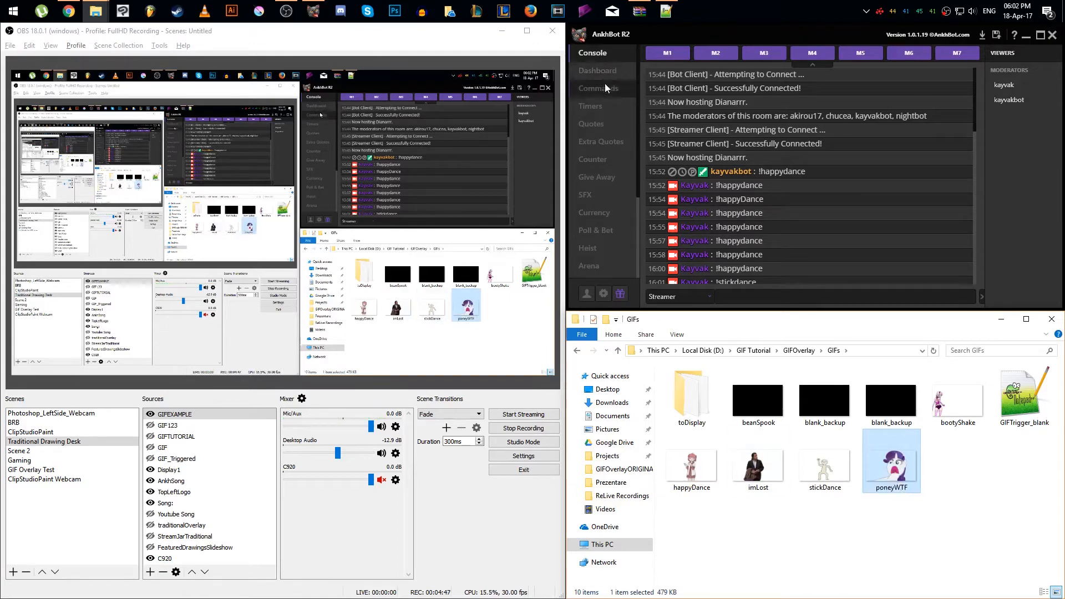
Step: Save a !poneyWTF command with $savetofile responses for poneyWTF then blank, and return to the script
click(600, 88)
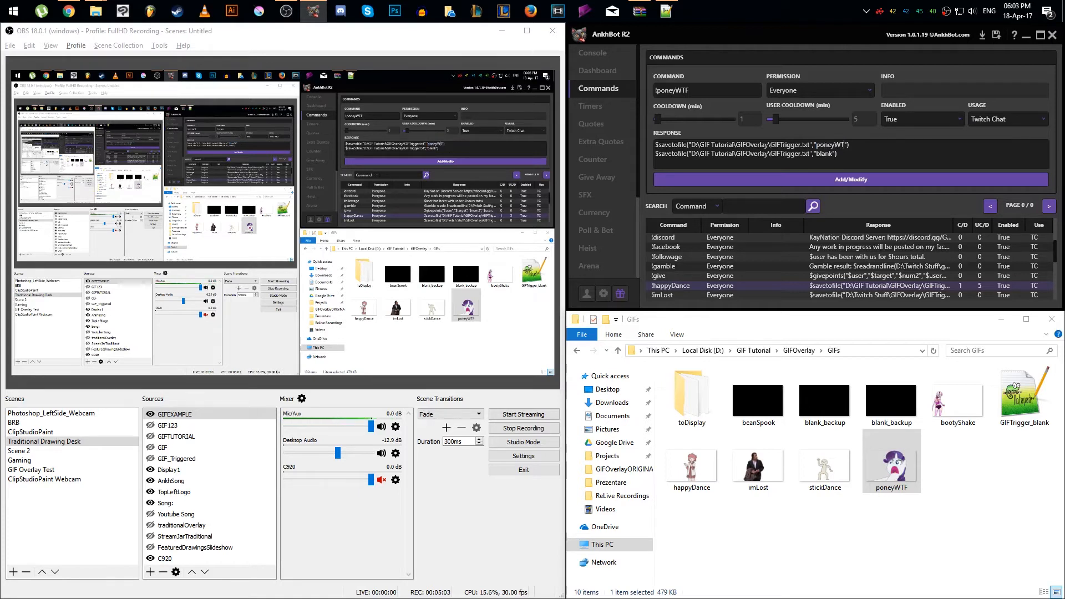
click(850, 180)
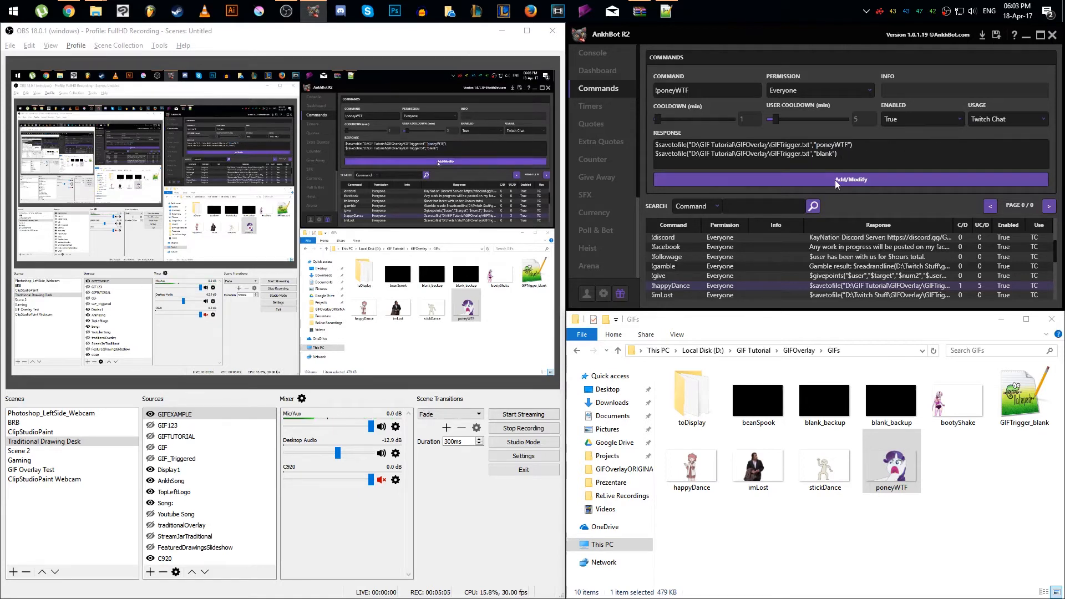
click(850, 180)
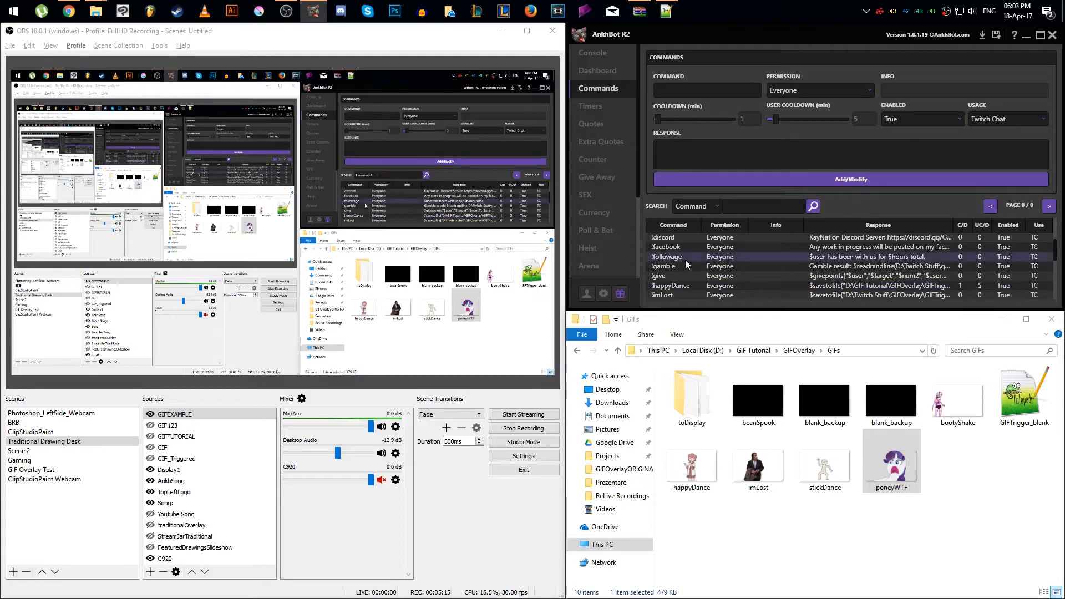
scroll(down, 3)
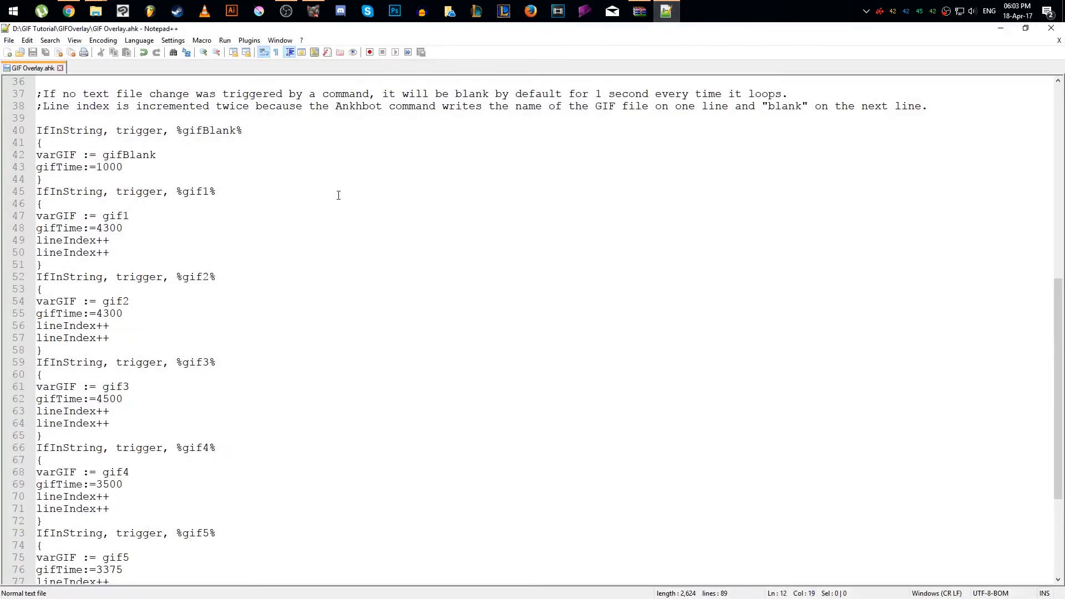
Step: Duplicate the gif5 line as gif6 and set its value to "poneyWTF"
scroll(up, 3)
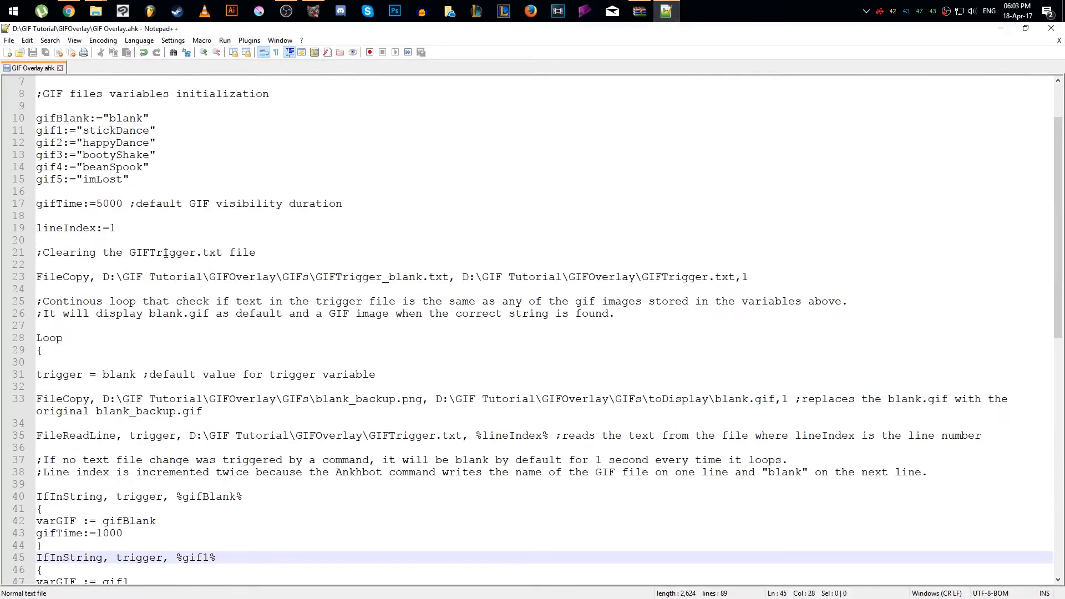
click(129, 180)
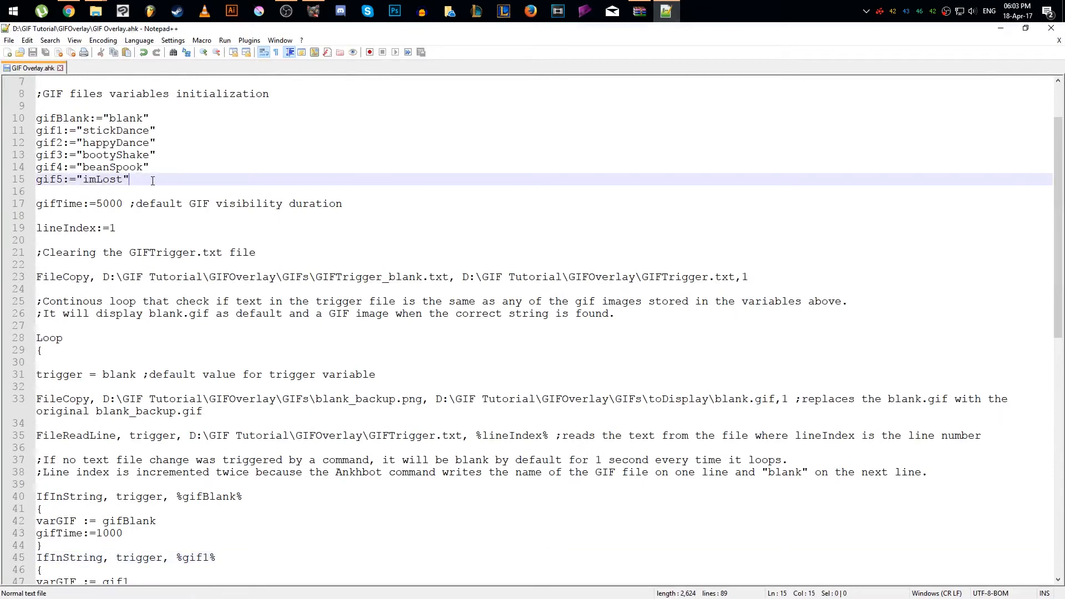
key(Enter)
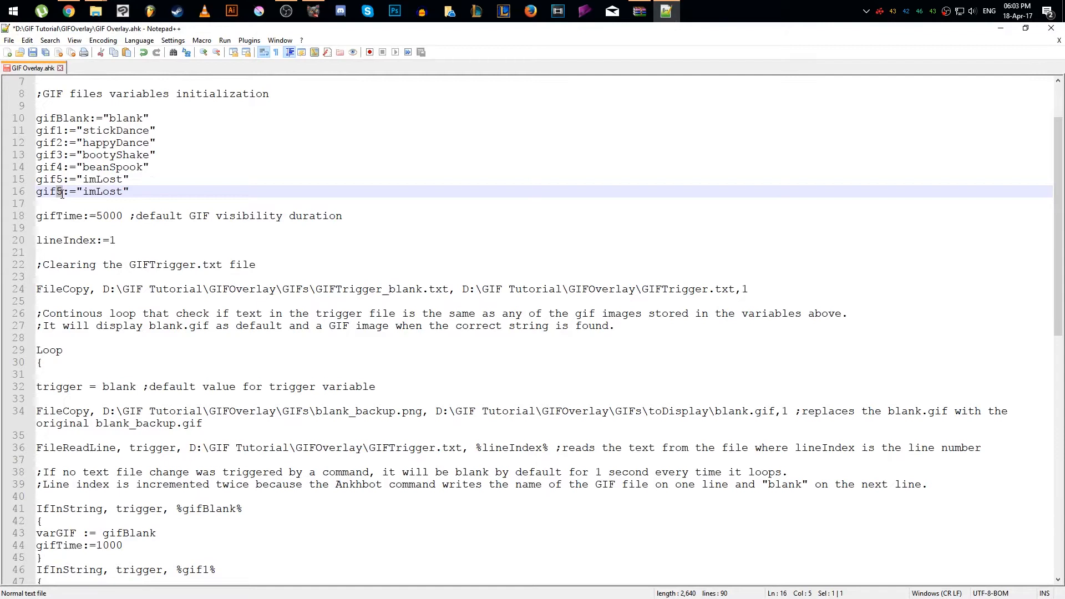
double_click(102, 191)
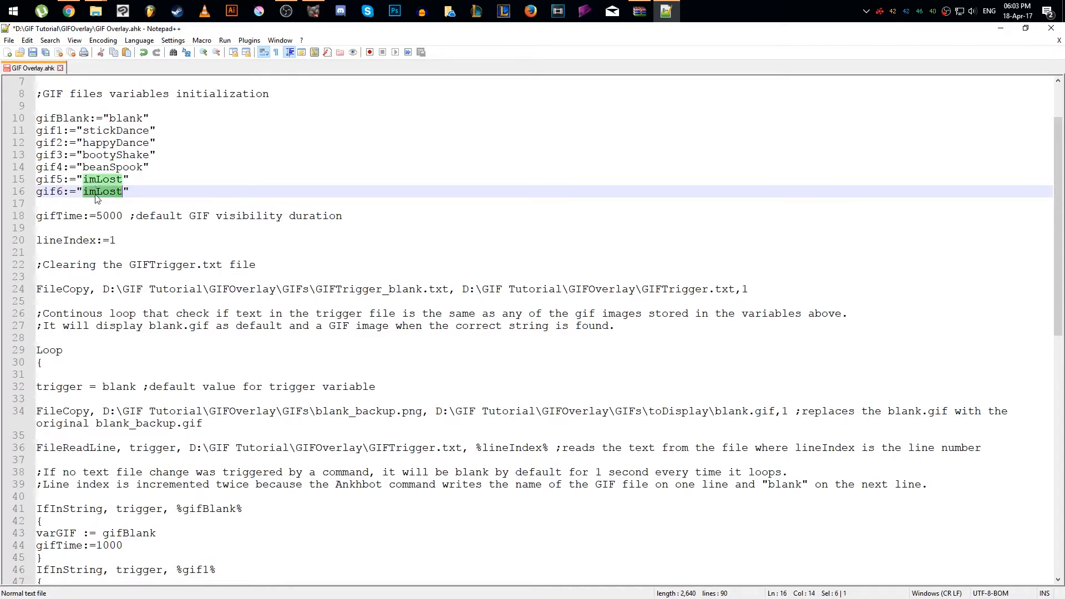
text(poneyWTF)
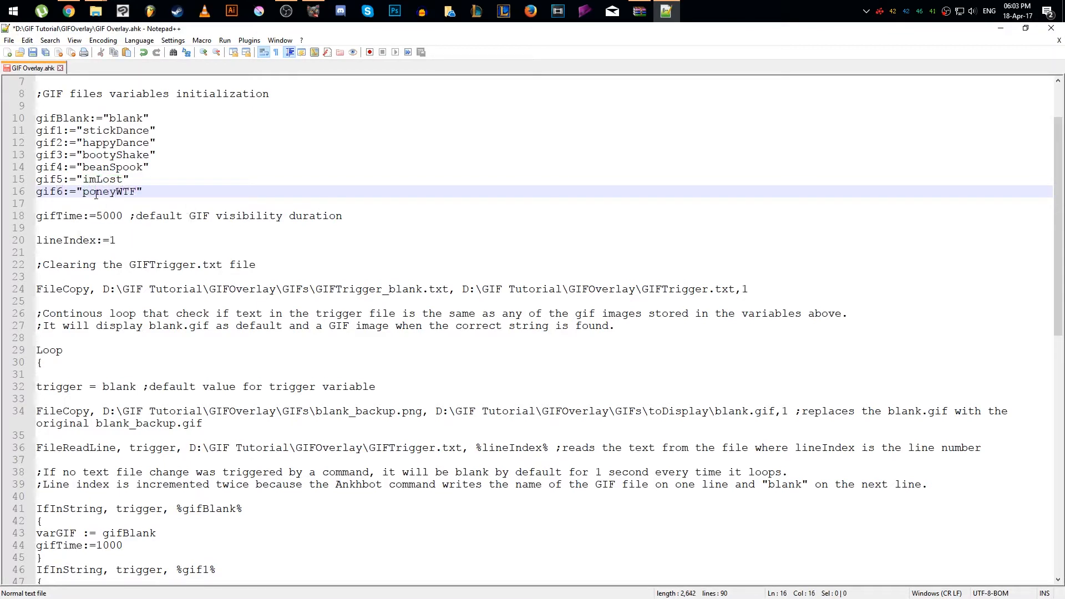
scroll(down, 3)
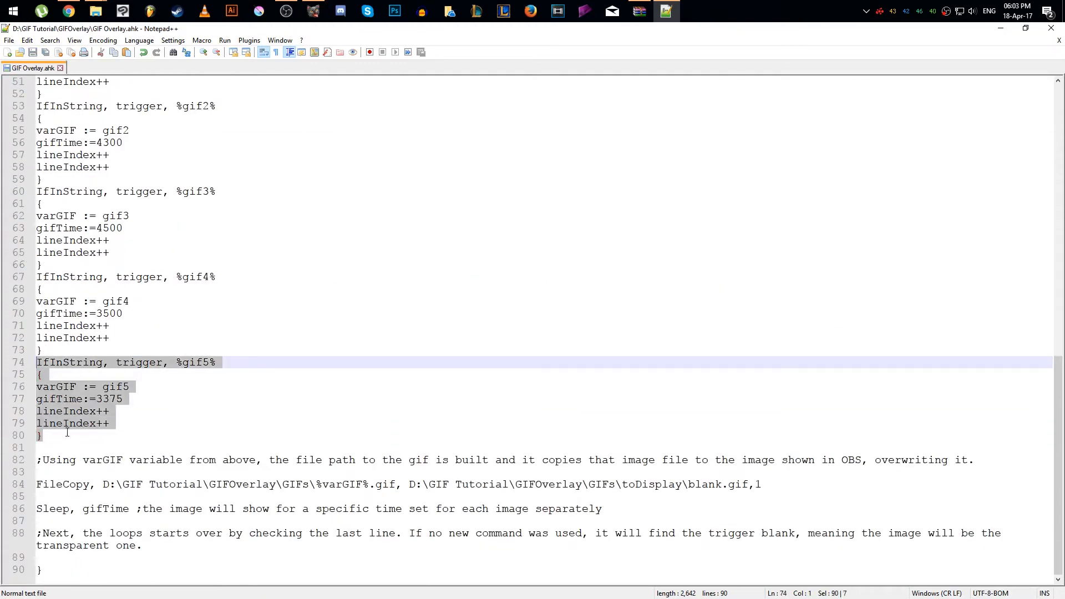
Step: Duplicate the gif5 IfInString block as gif6 and give it its own gifTime value
key(enter)
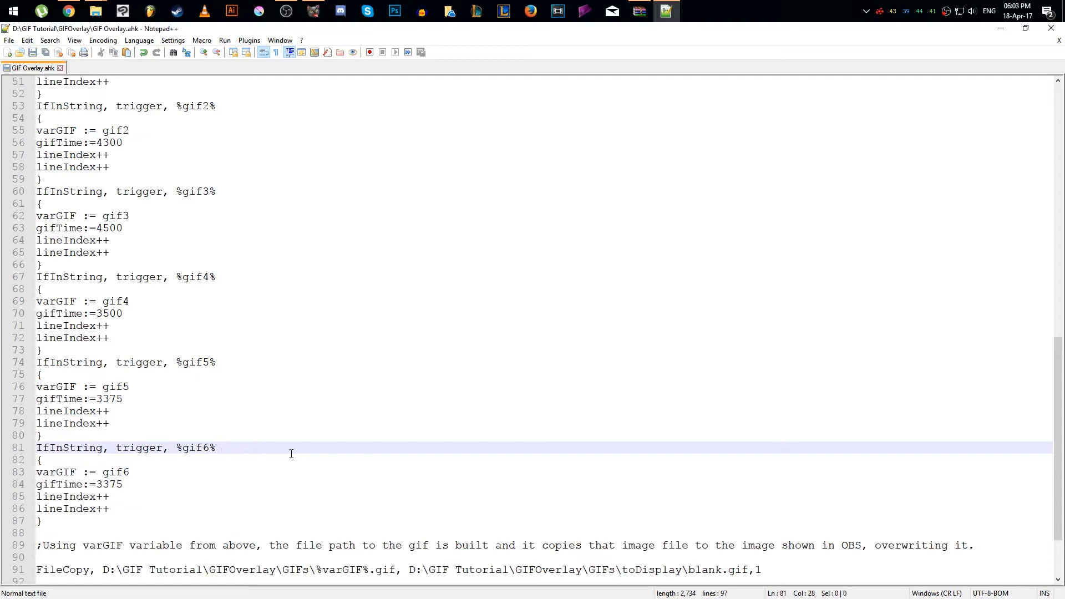
double_click(108, 485)
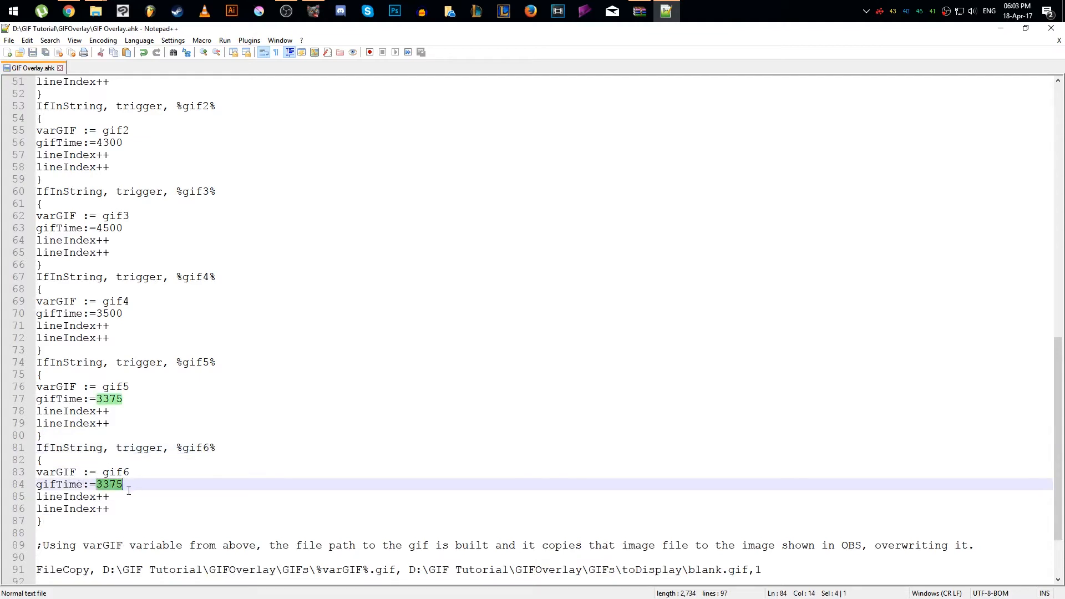
text(800)
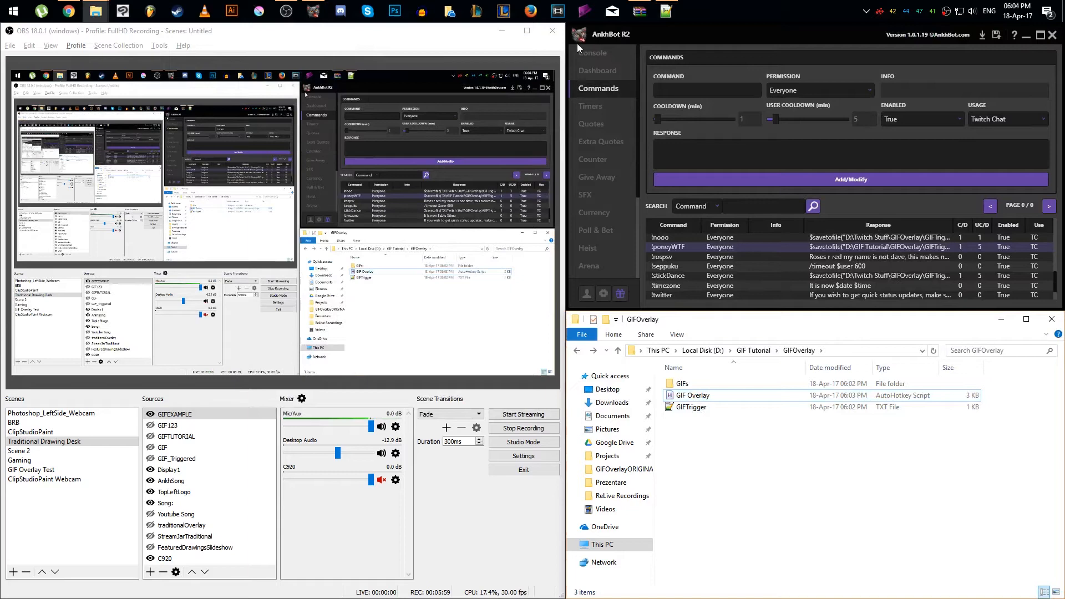
Step: Send !poneyWTF in the AnkhBot console to test the overlay, then switch to Photoshop
click(594, 53)
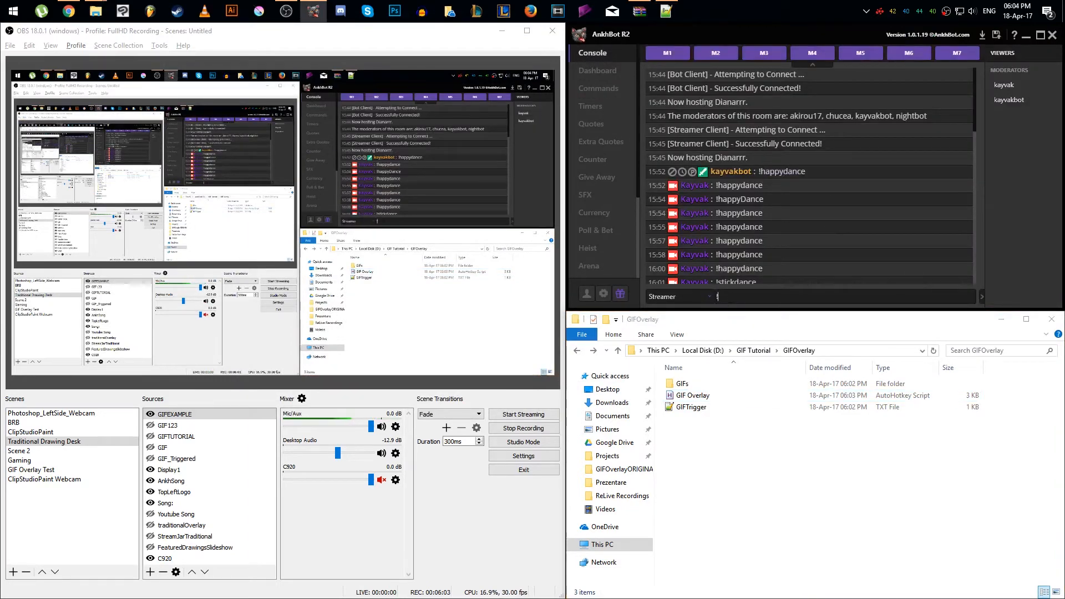
text(!poneyWTF)
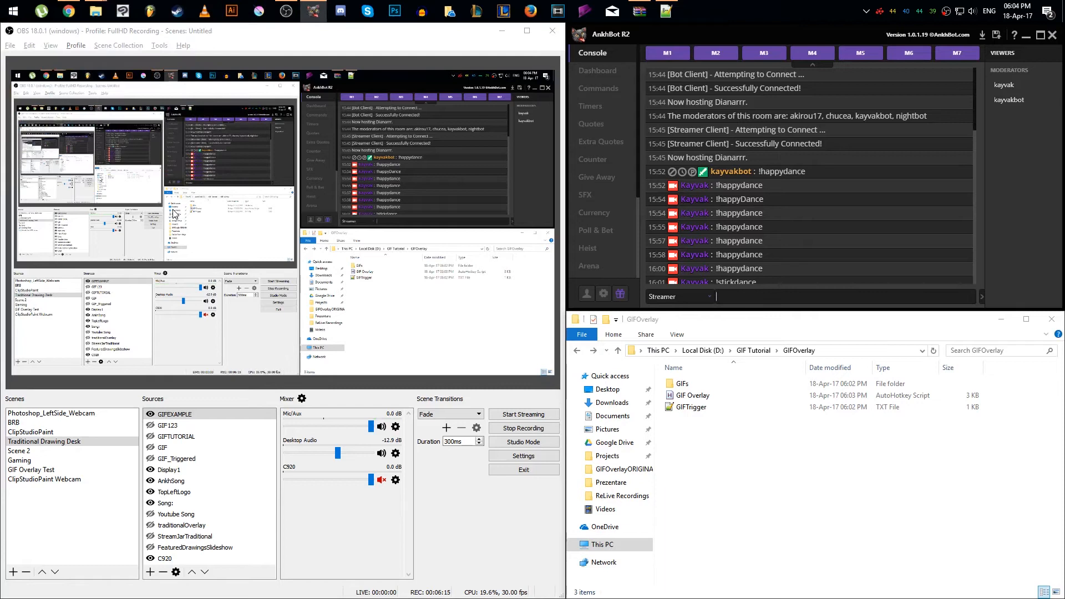
mouse_move(800, 460)
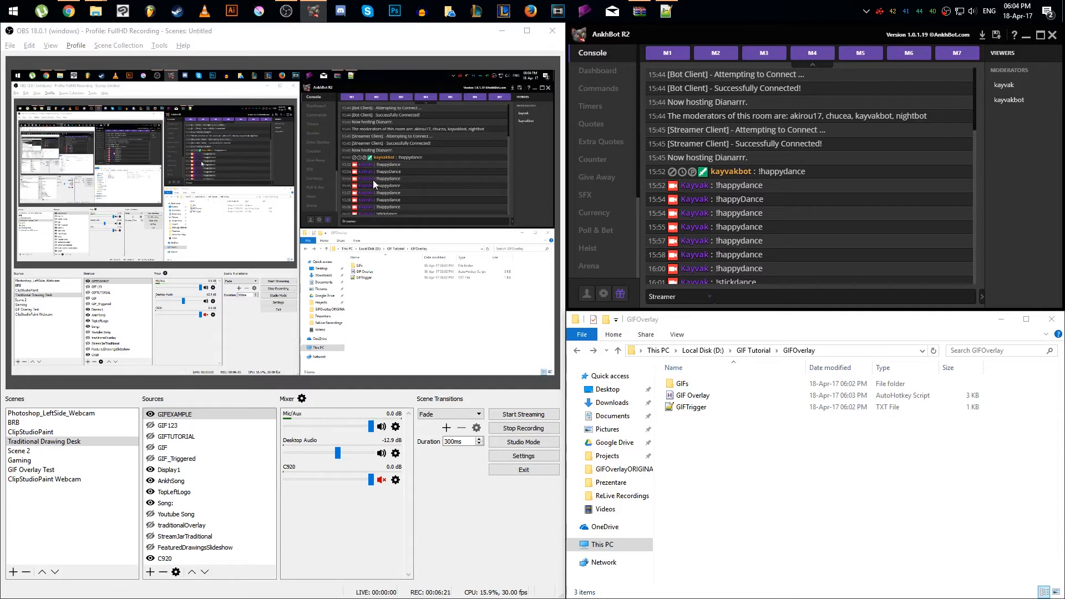
mouse_move(391, 32)
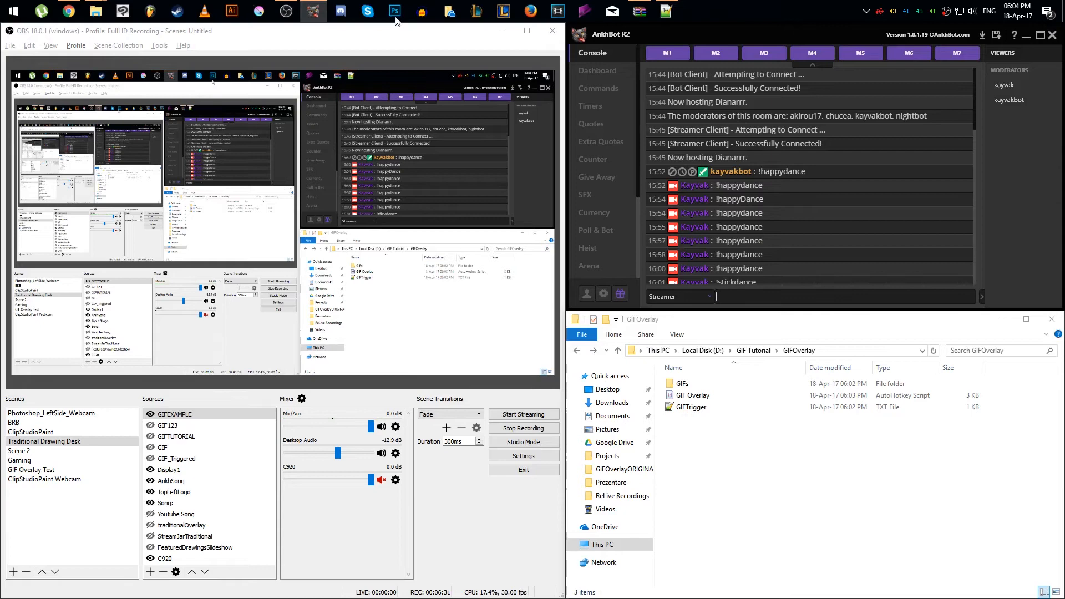
click(395, 13)
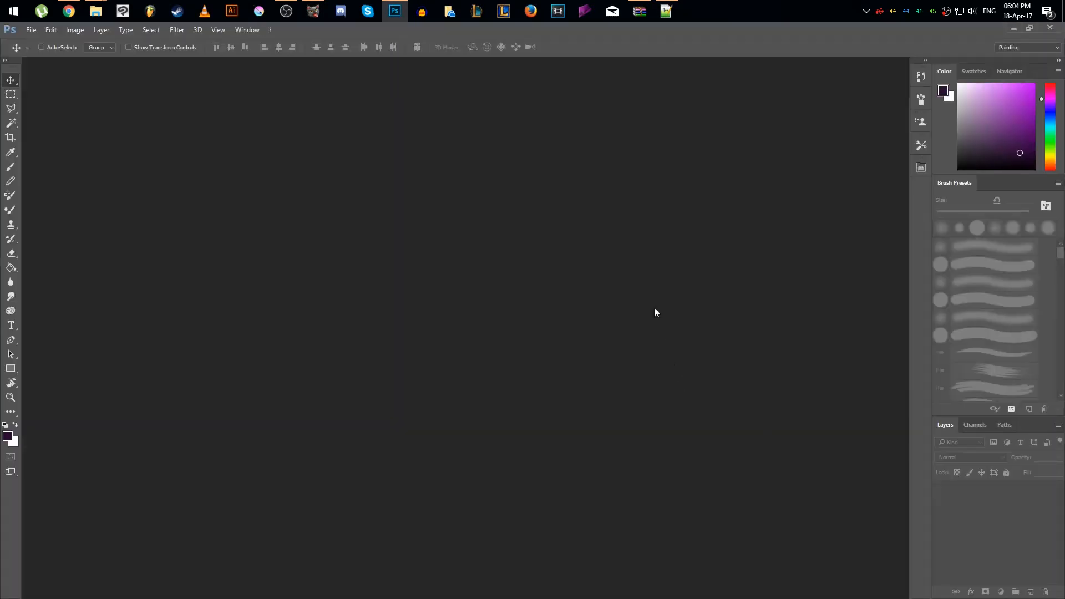
mouse_move(547, 226)
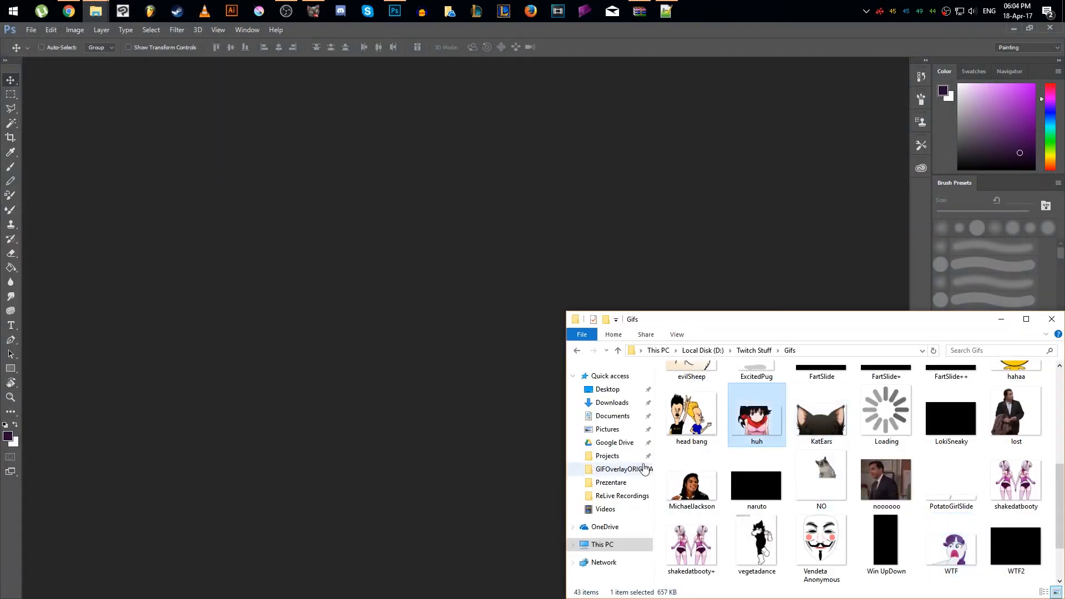
mouse_move(756, 418)
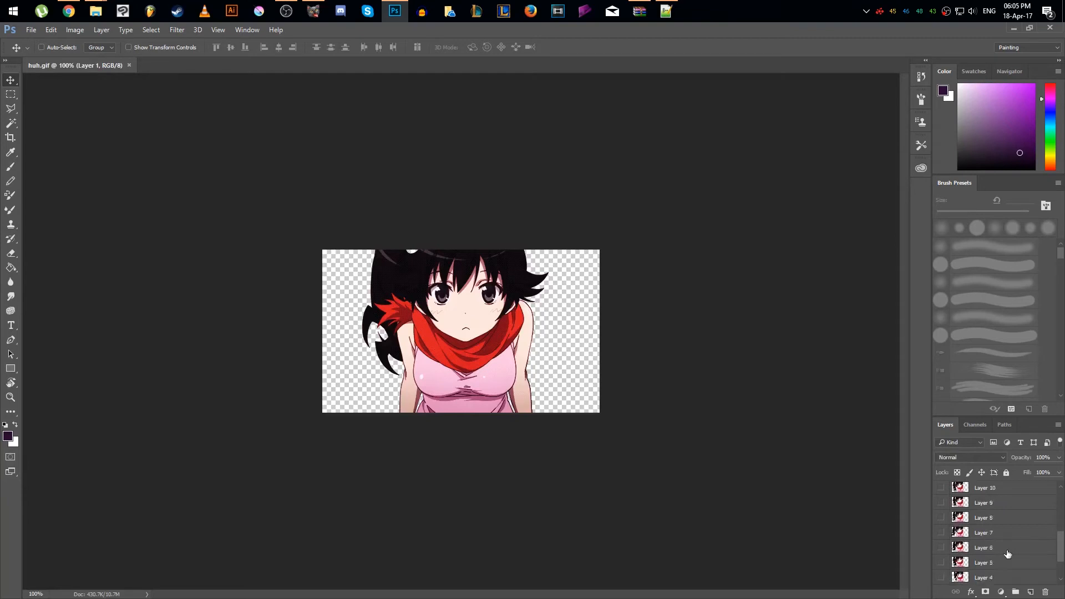
Step: Scroll the Layers panel to Layer 1 and bring up the Image menu for huh.gif
scroll(down, 3)
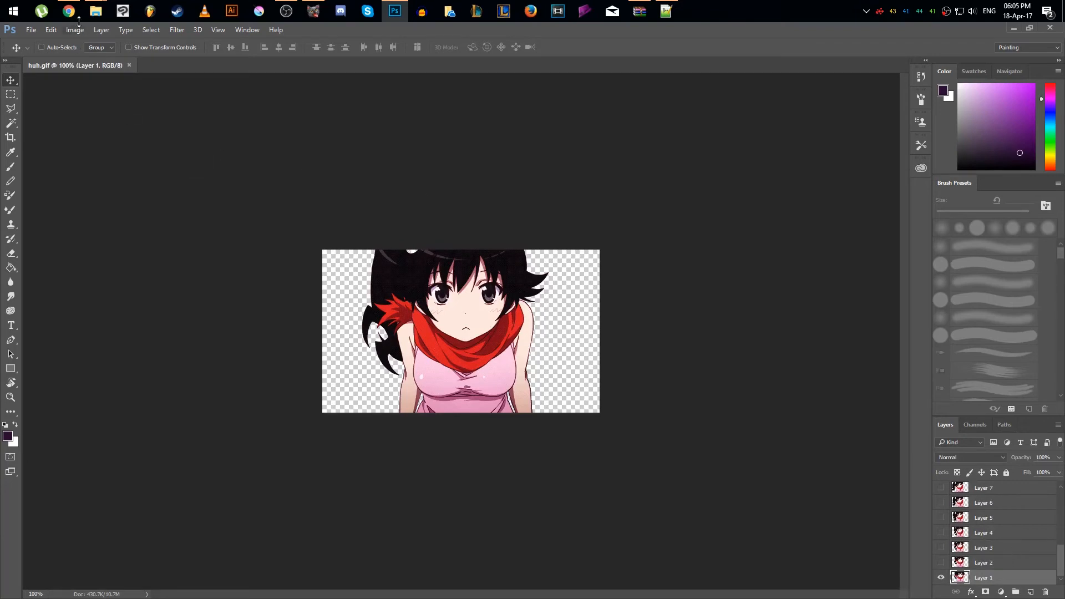
click(75, 29)
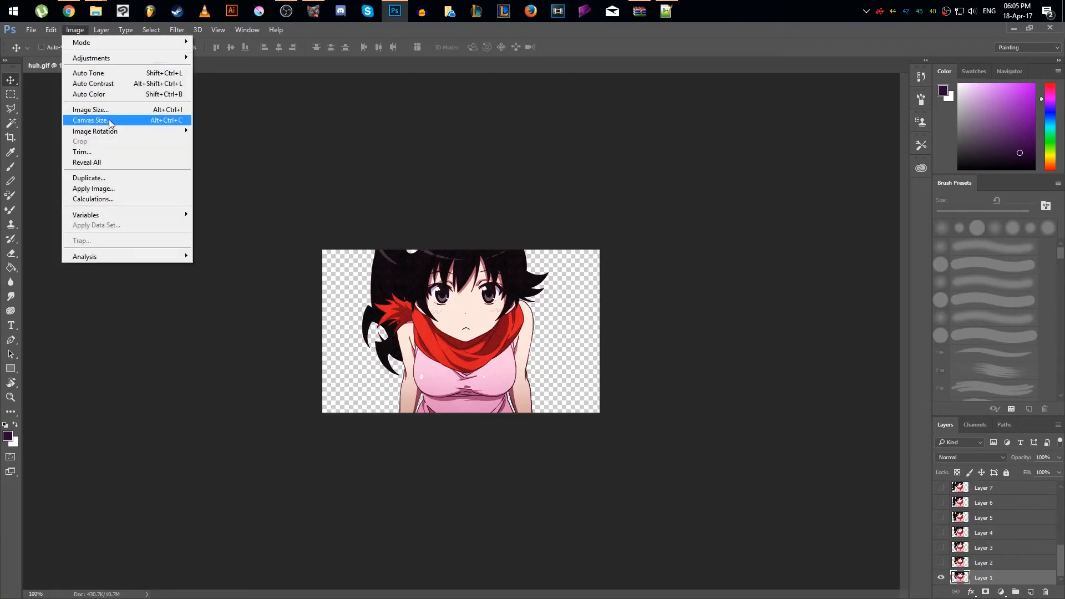
Step: Resize the huh.gif canvas to 1920 by 1080 pixels, anchored centre
click(90, 120)
text(1)
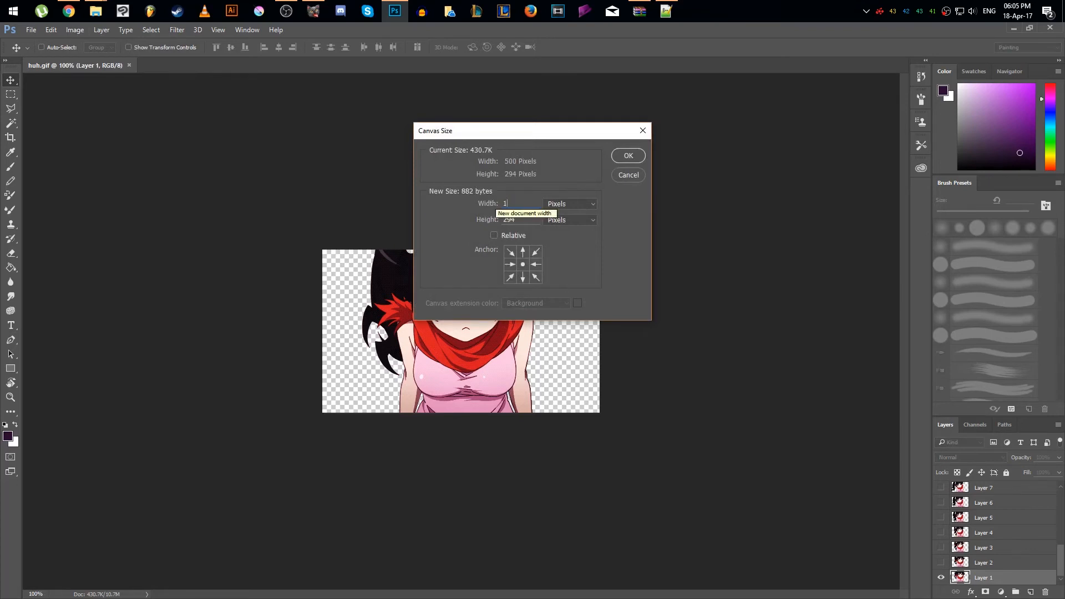
text(920)
click(522, 219)
text(1080)
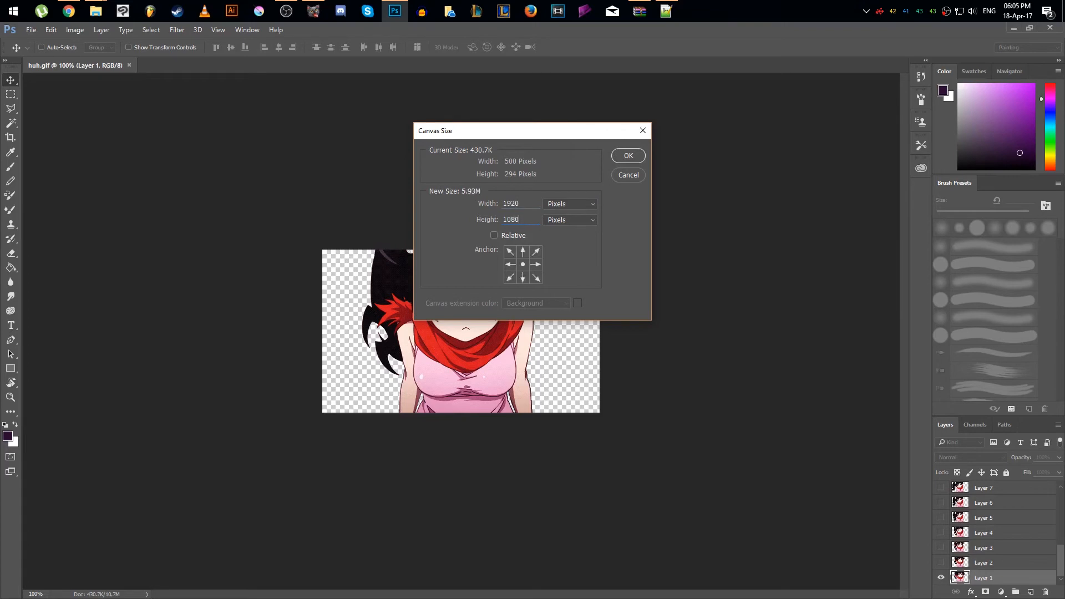
click(627, 155)
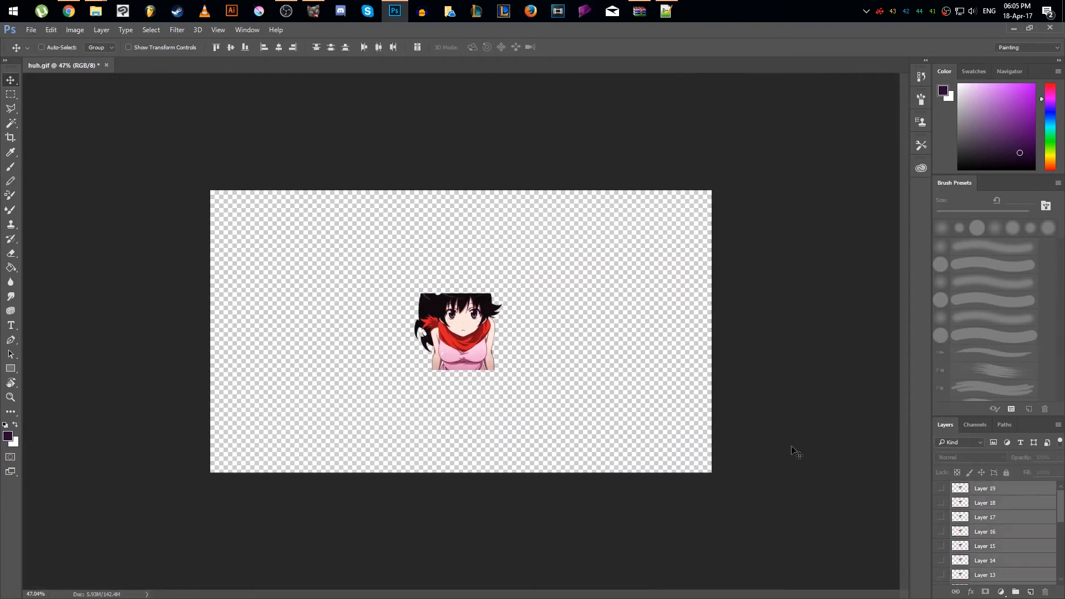
mouse_move(723, 381)
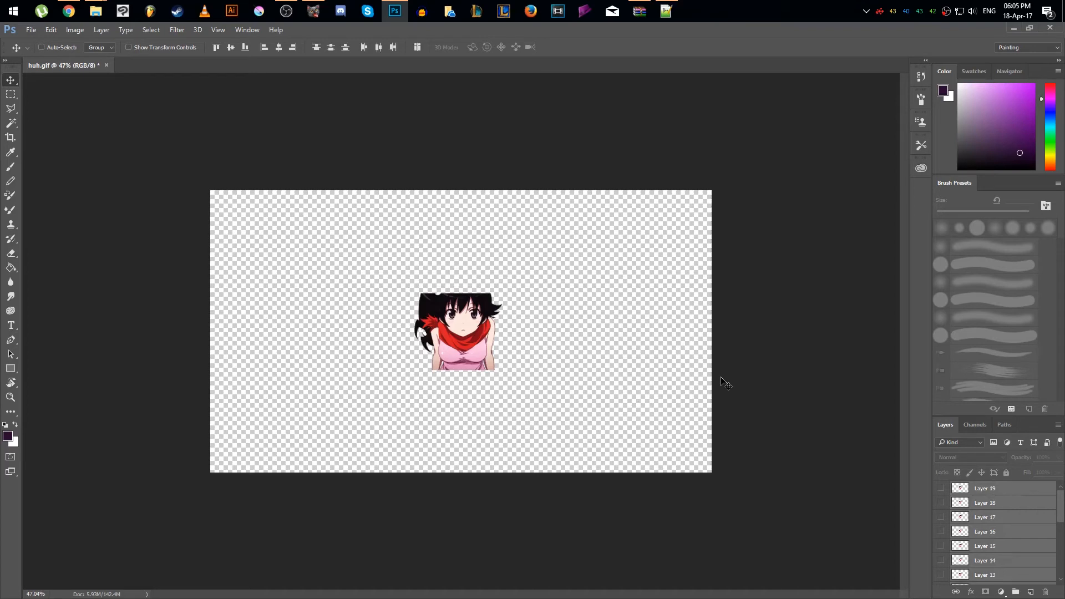
Step: Free Transform the character layers up to fill the 1920×1080 canvas and commit
key(ctrl+t)
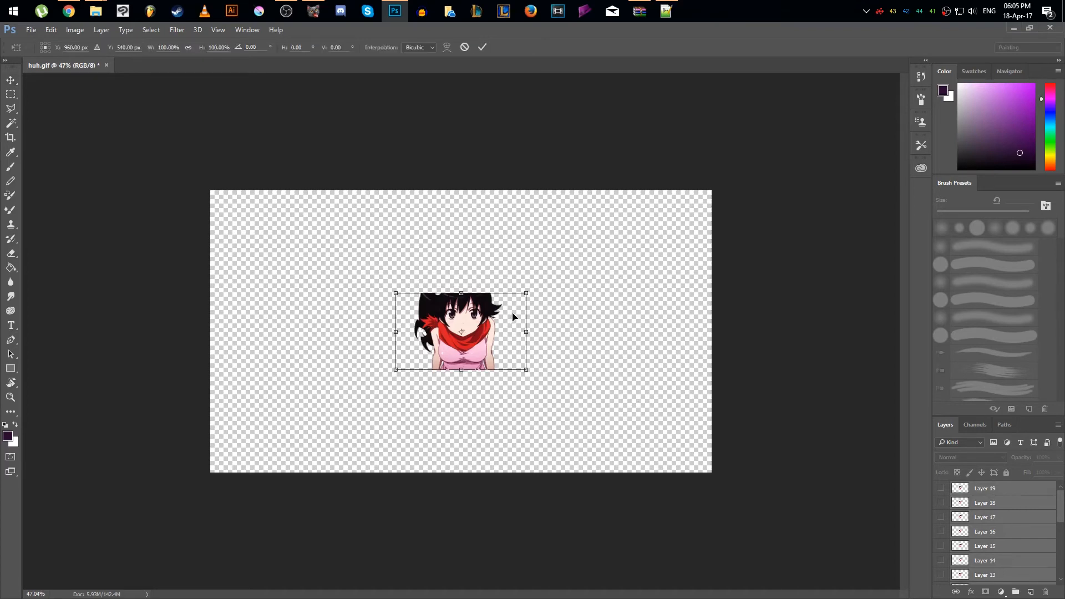
mouse_move(526, 295)
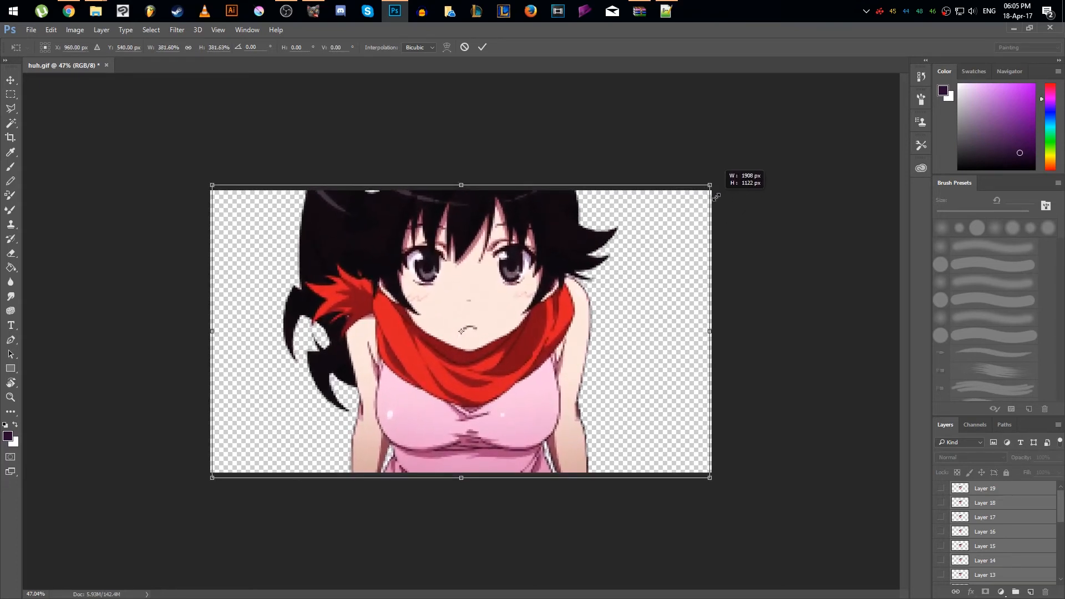
click(481, 47)
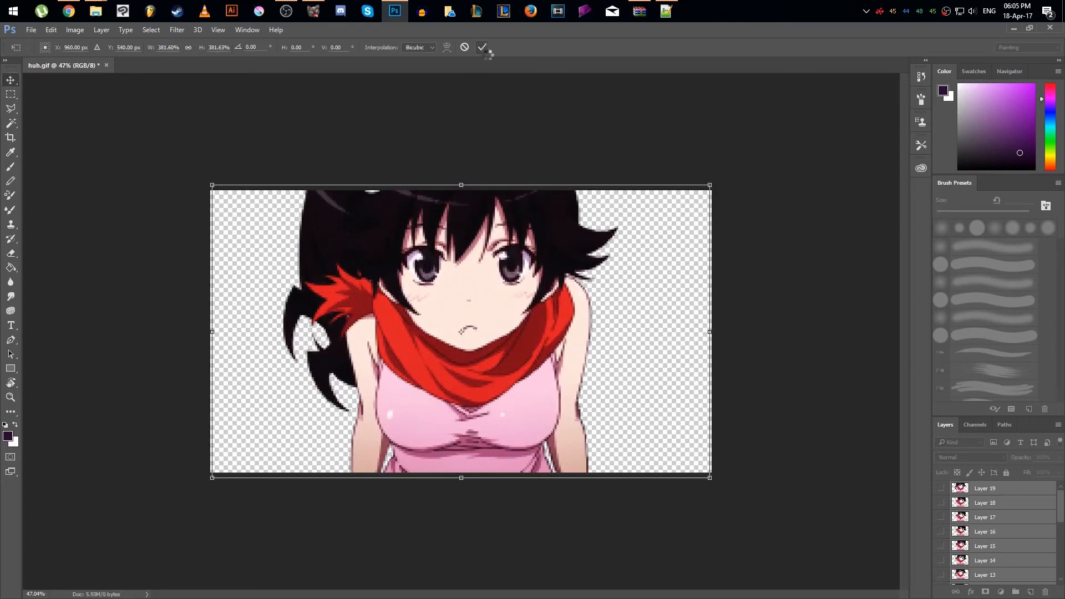
click(481, 46)
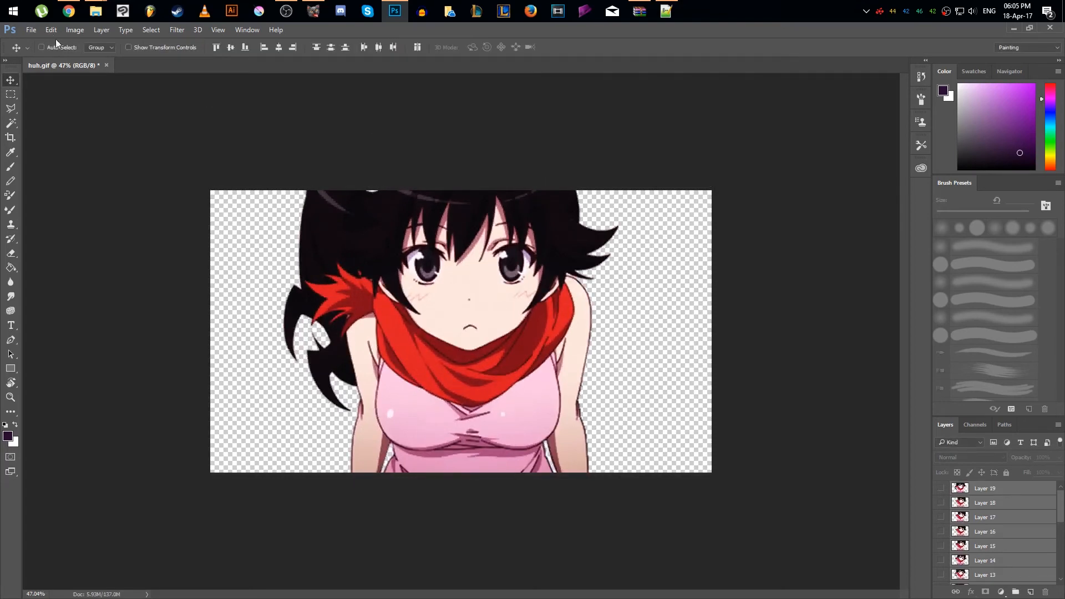
click(31, 29)
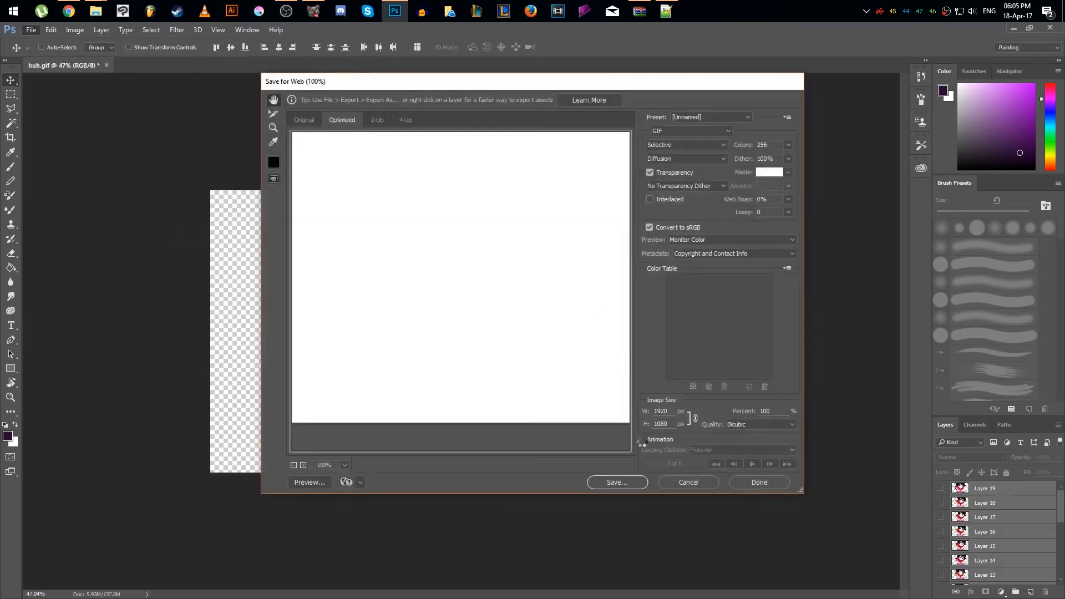
Step: Save for Web the animation as huh.gif into the GIFOverlay GIFs folder and finish the export
click(614, 483)
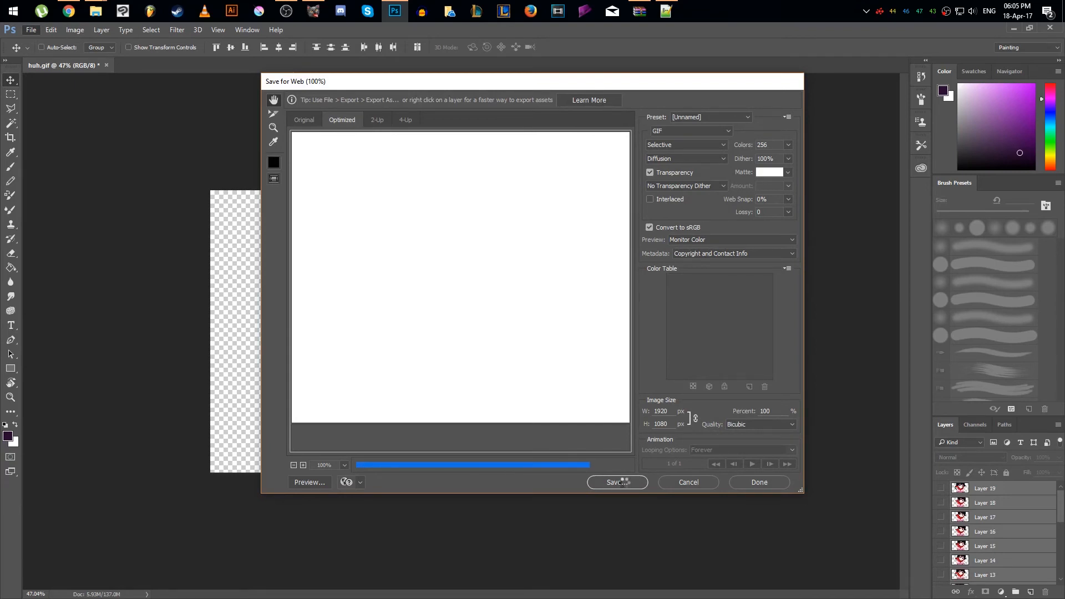
click(616, 482)
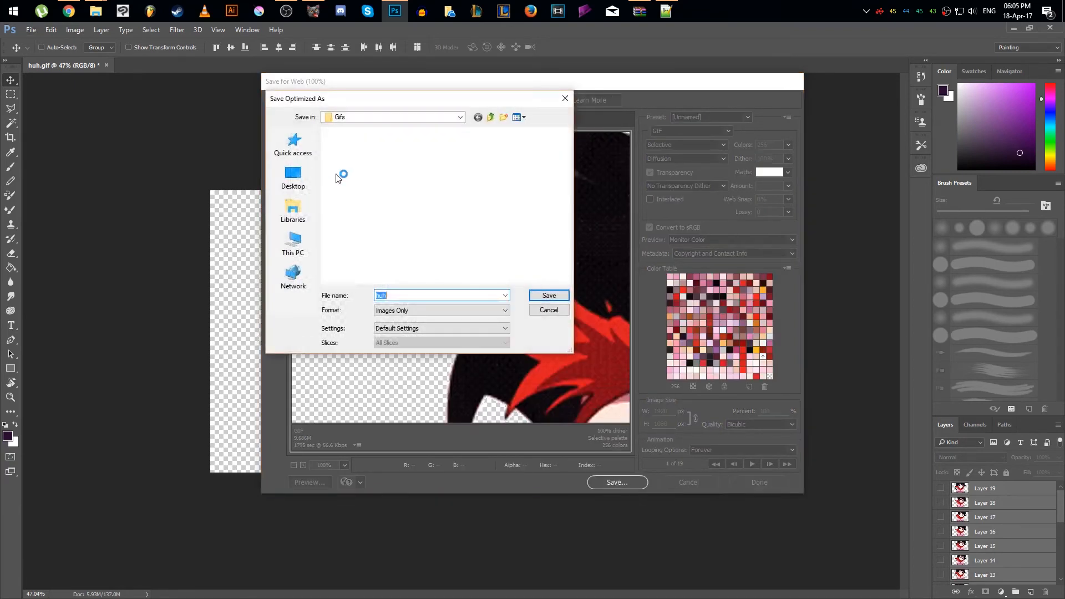
click(459, 117)
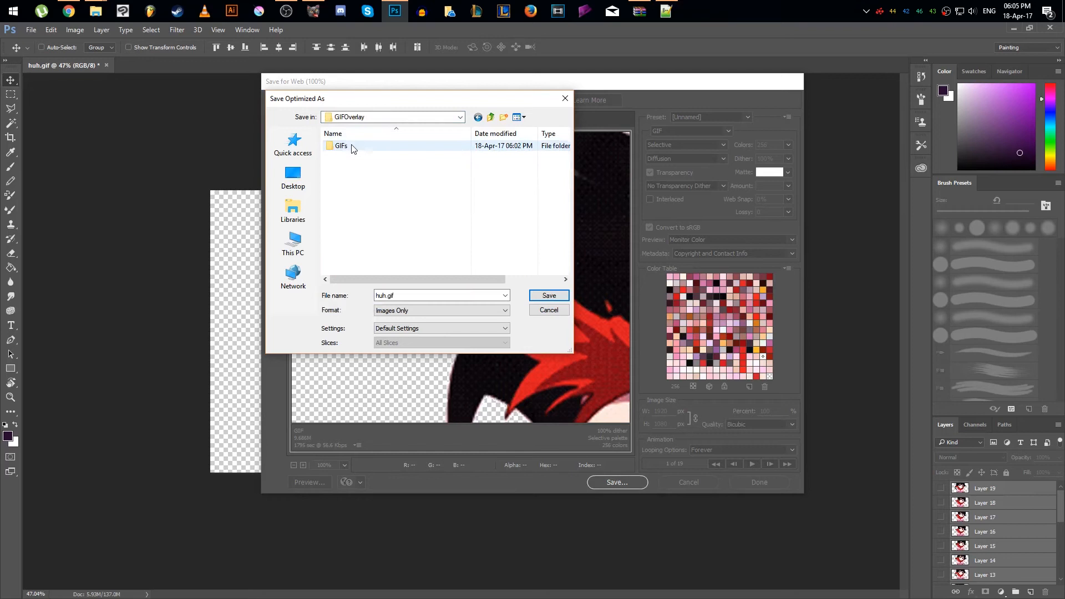
double_click(340, 145)
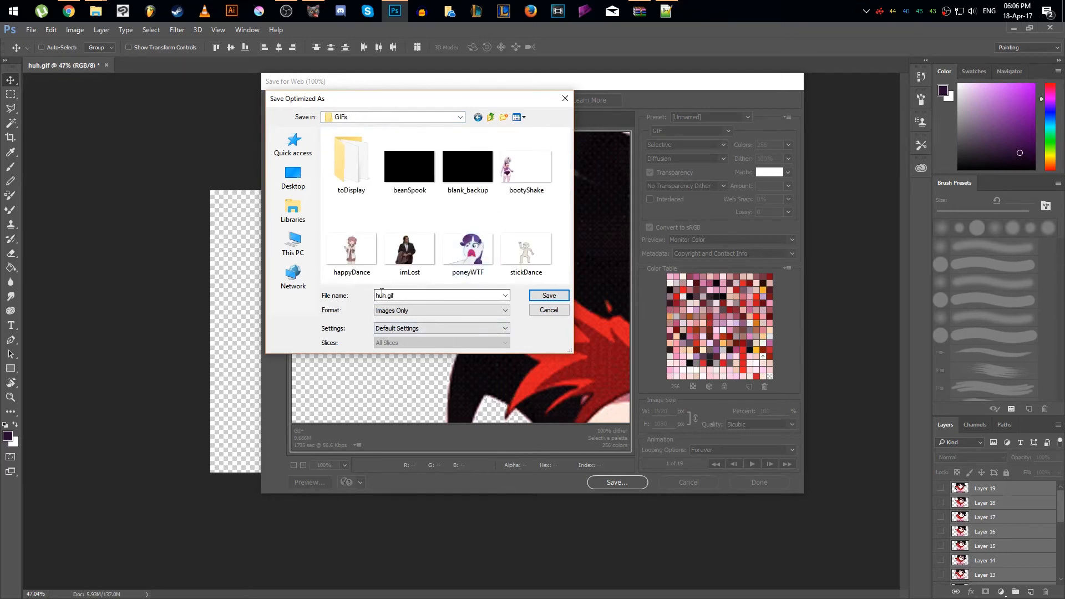
triple_click(440, 295)
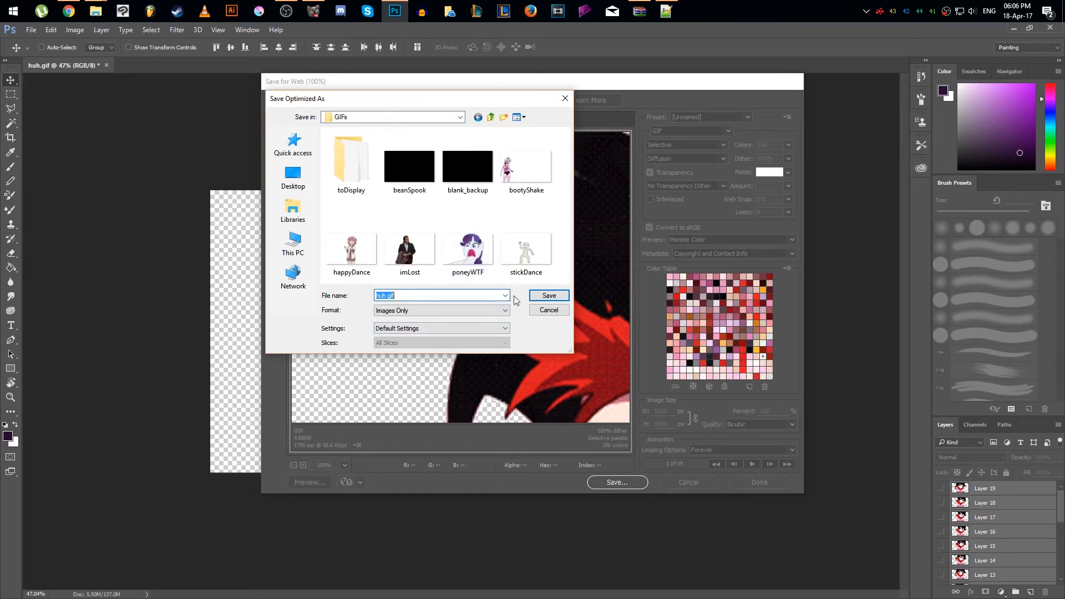
click(548, 295)
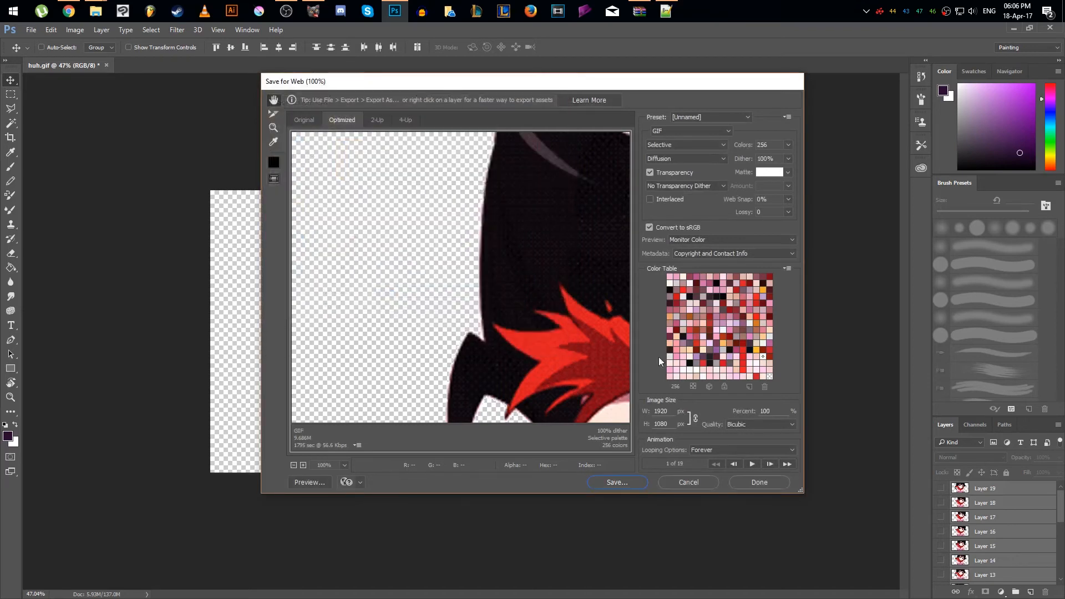
click(616, 483)
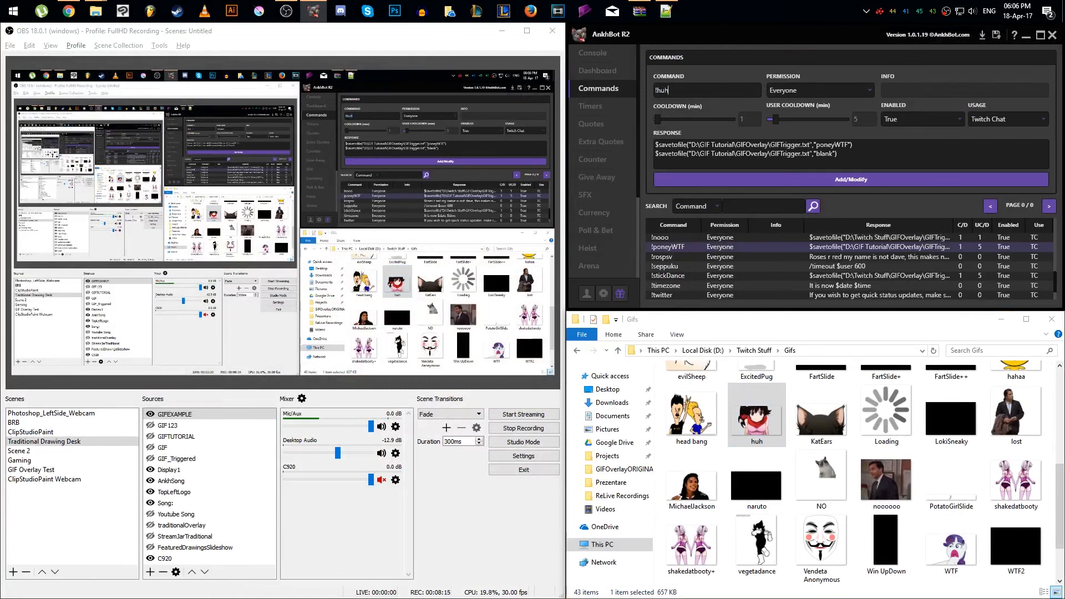
Step: Copy the $savetofile trigger lines from !poneyWTF for the new !huh command
double_click(836, 144)
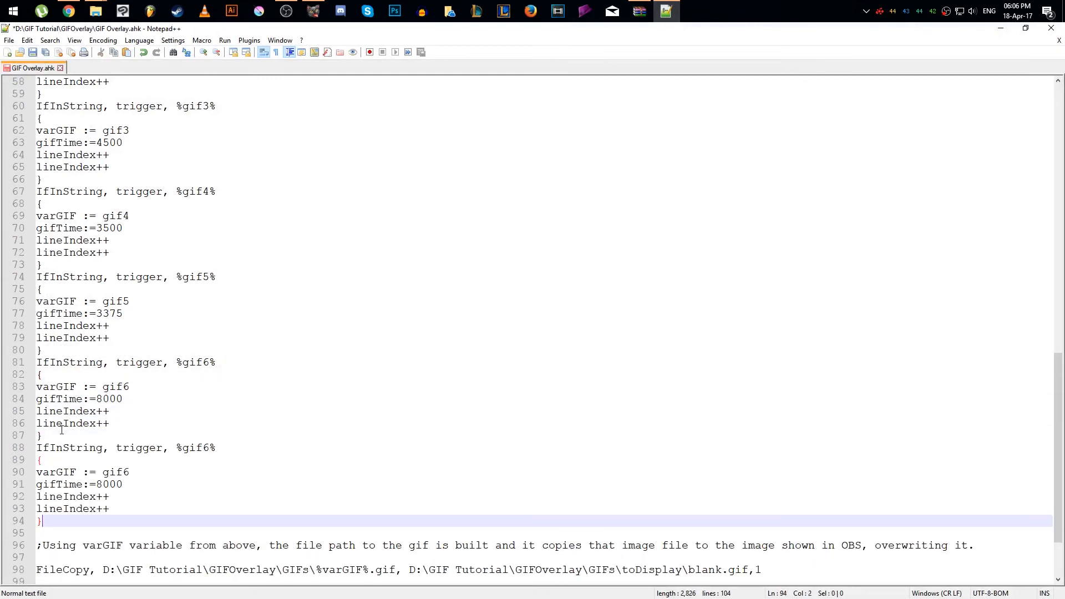
Step: Renumber the copied block from gif6 to gif7 and set its display time to 5000
click(208, 447)
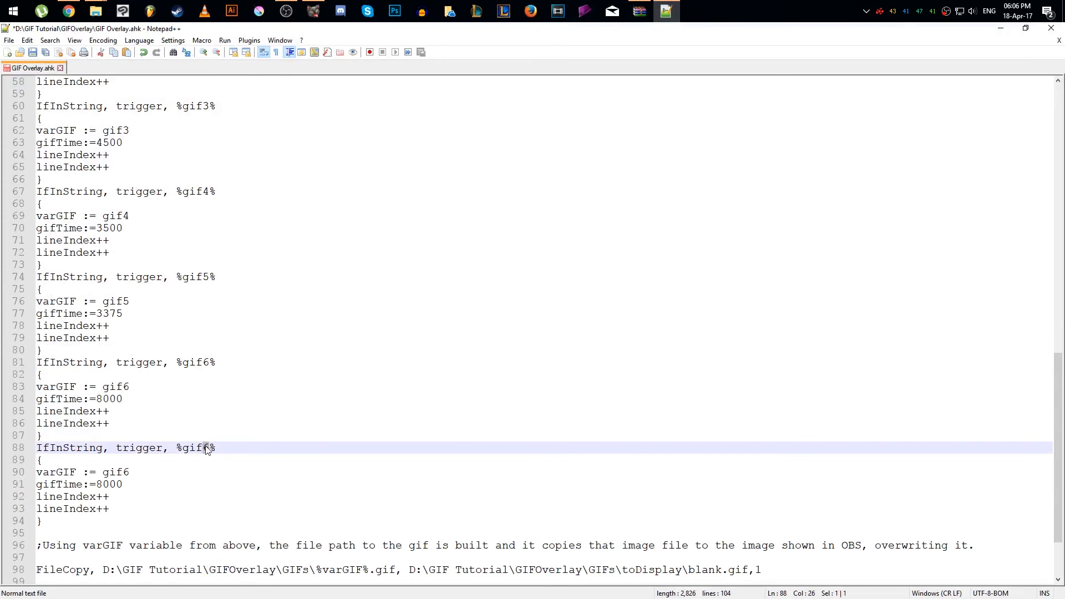
click(204, 447)
text(7)
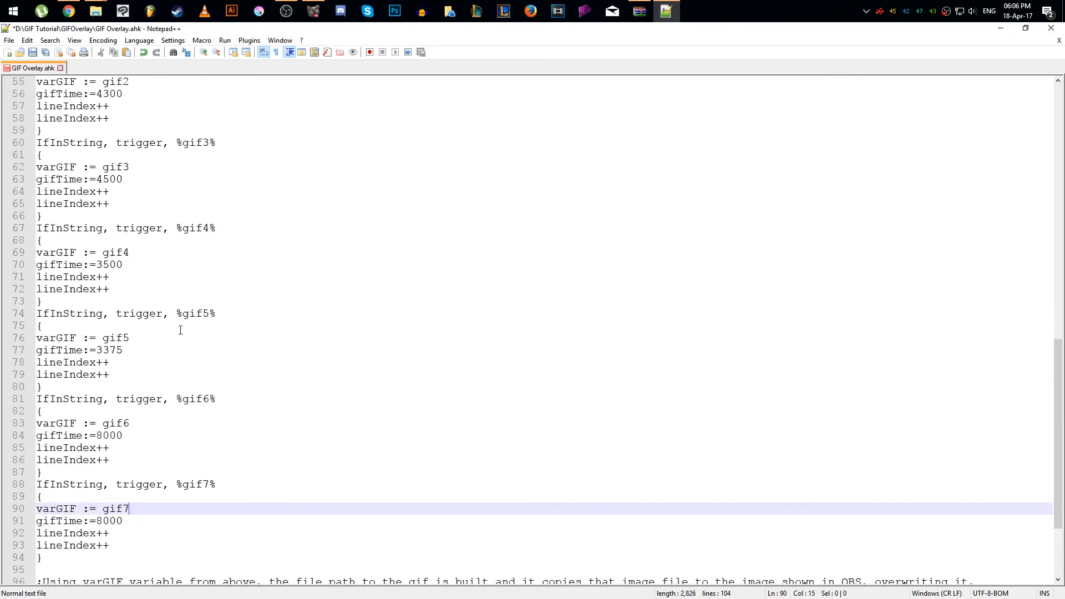
double_click(107, 521)
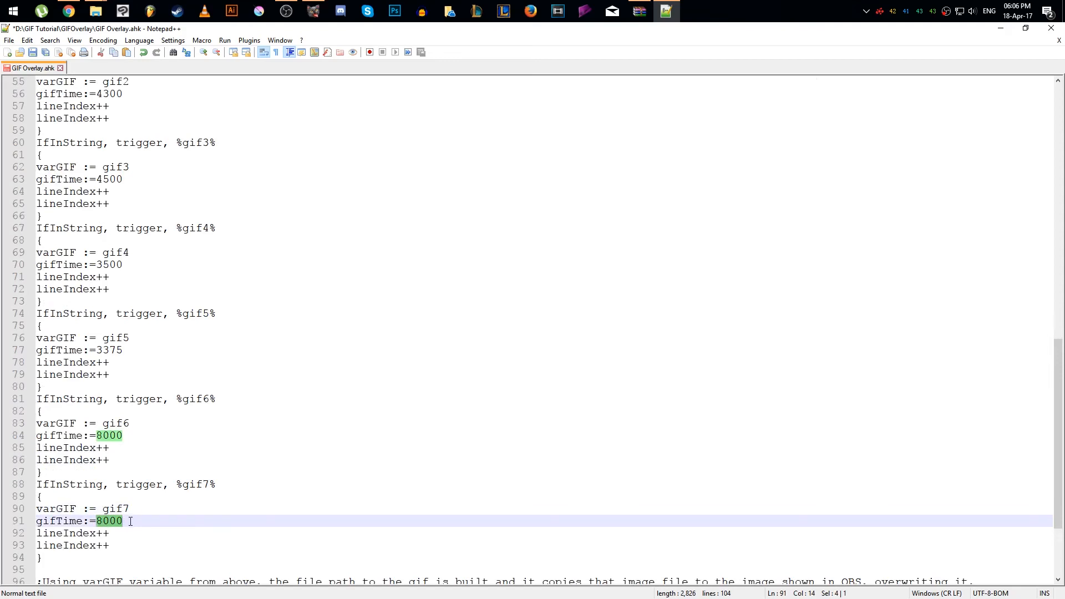
text(5000)
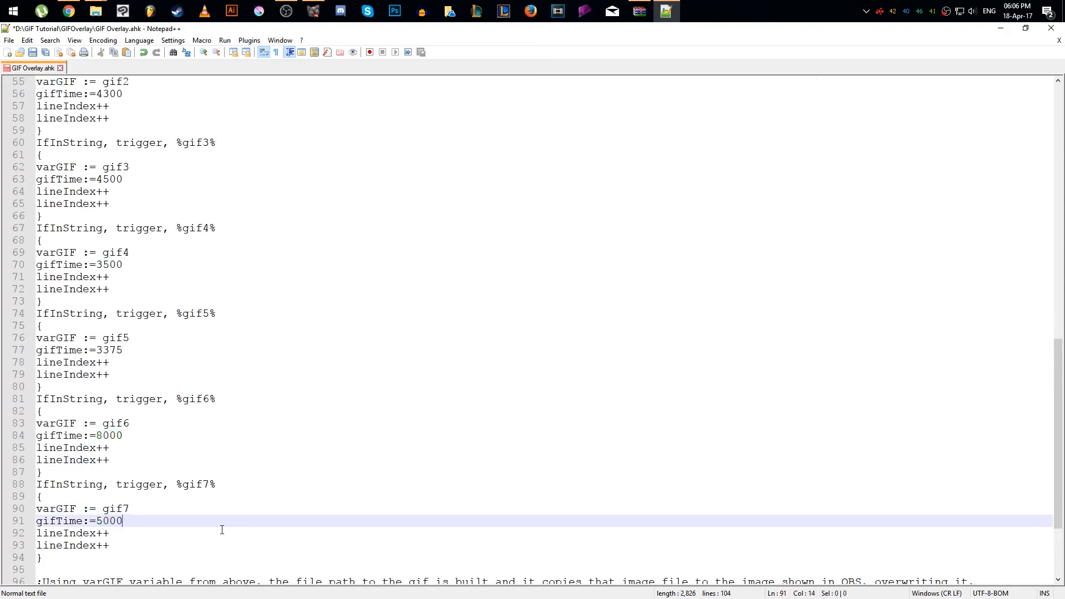
scroll(up, 3)
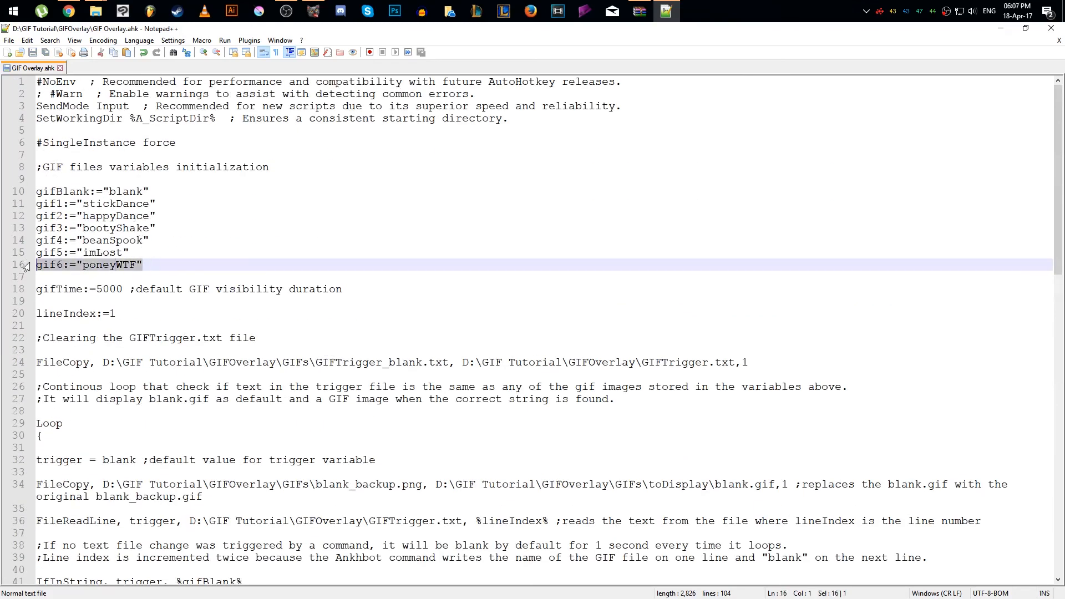
Step: Define gif7:="huh" in the variable list, save the script and minimize Notepad++
click(146, 265)
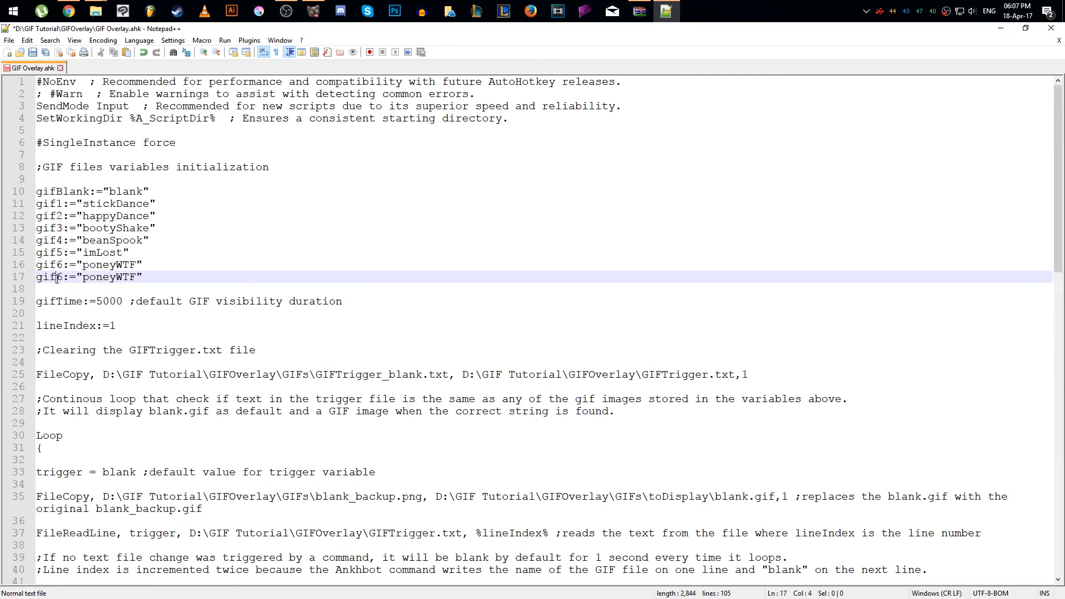
text(7:="huh)
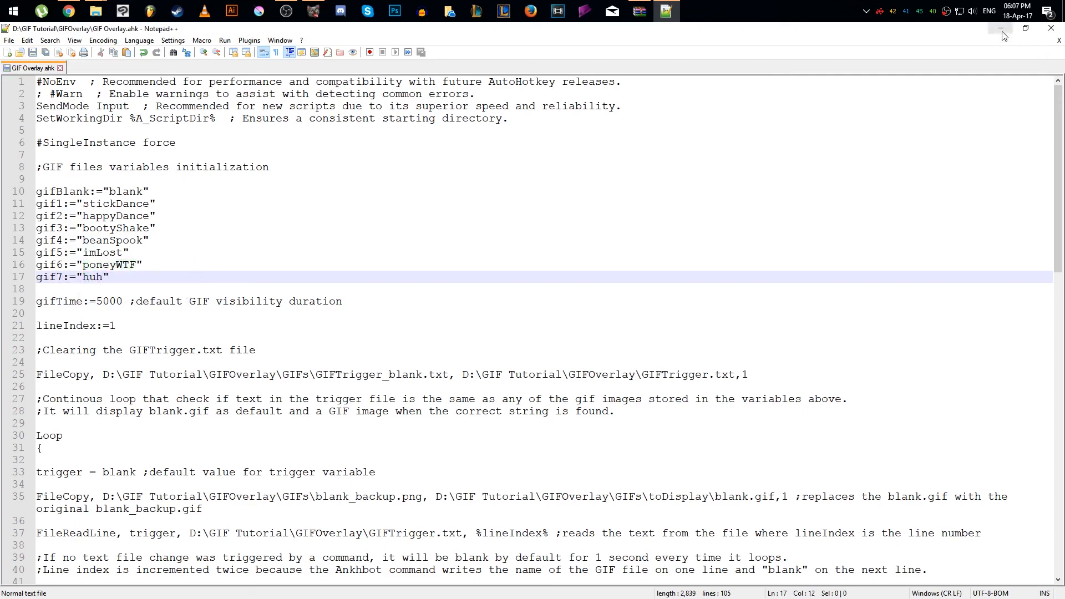
click(1000, 29)
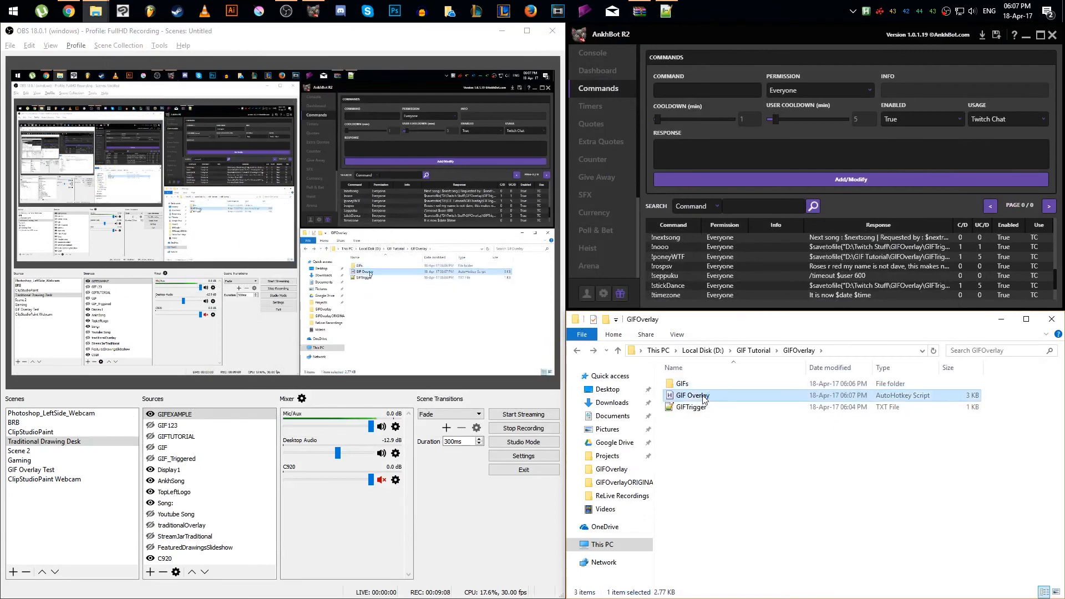
Step: Switch to the AnkhBot console and start typing the !huh command in chat
click(592, 52)
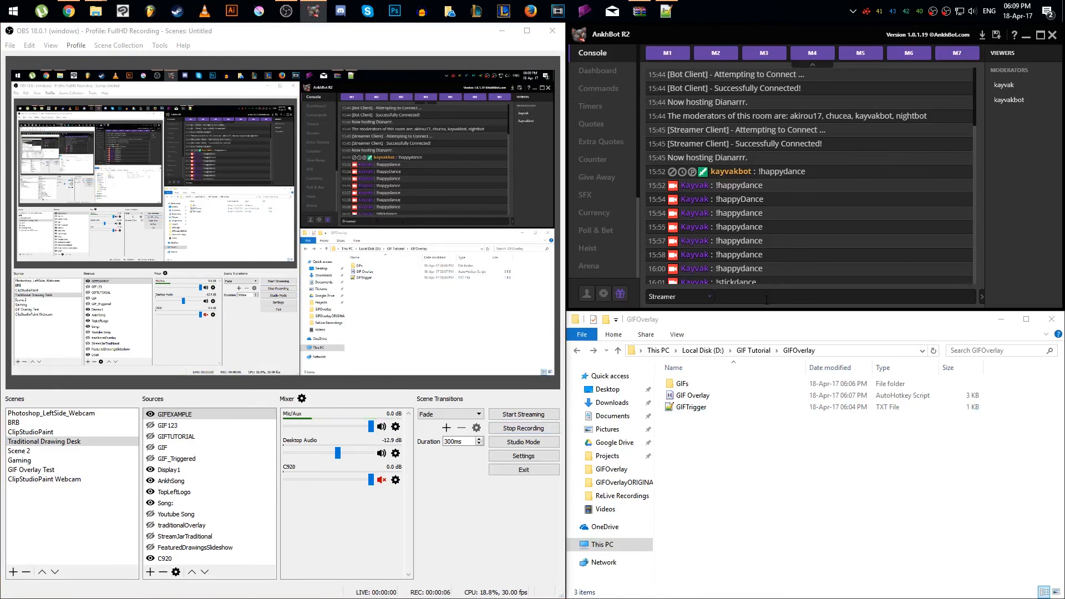
text(!hu)
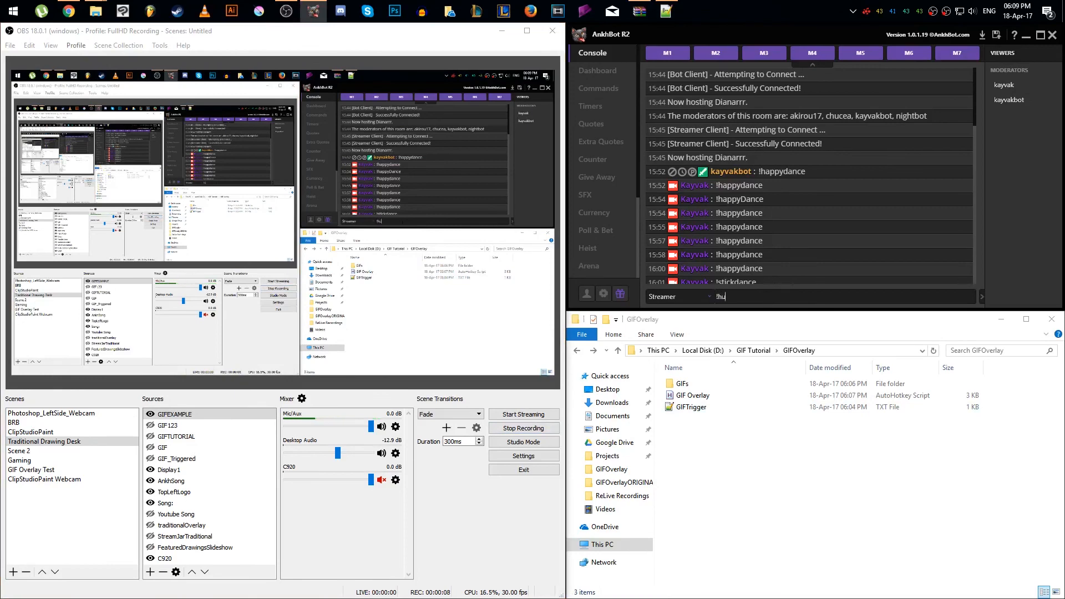